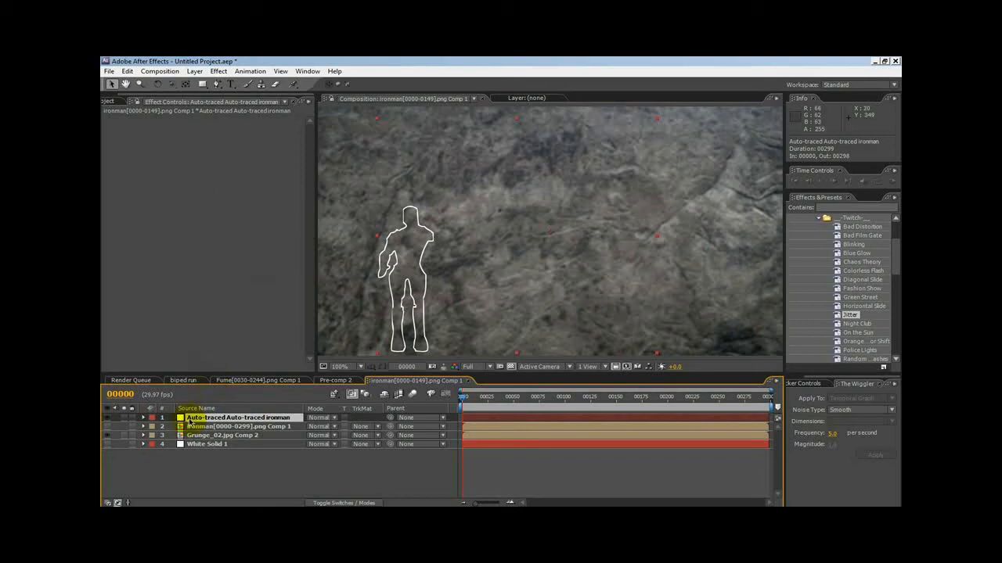
- Make the Iron Man footage layer visible over the grunge background and duplicate it
click(235, 425)
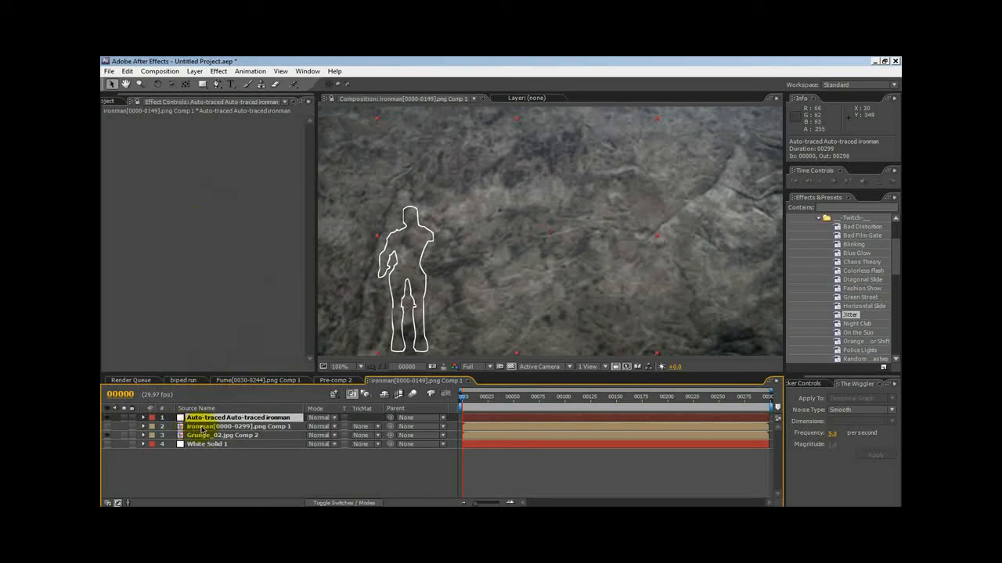
click(234, 425)
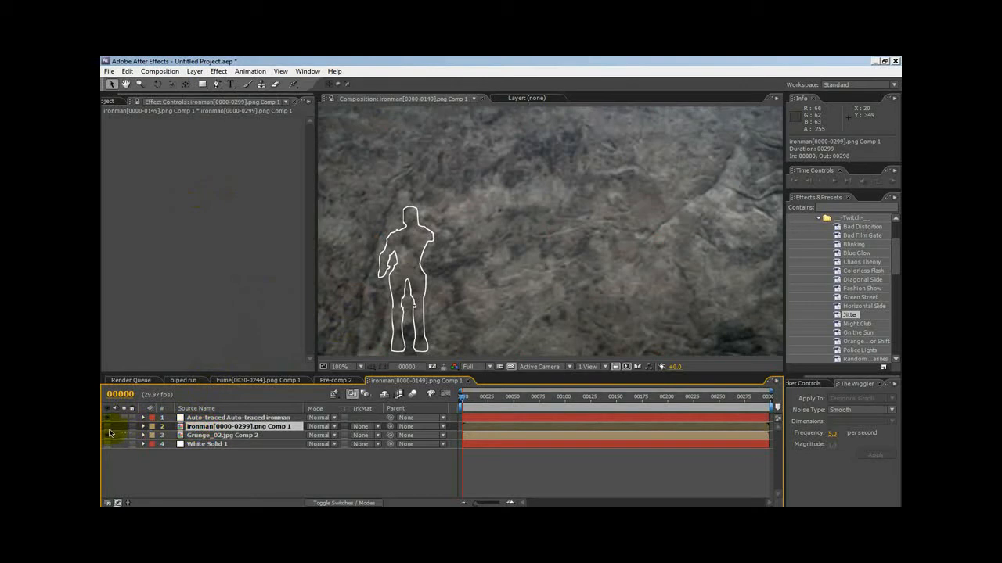
click(108, 426)
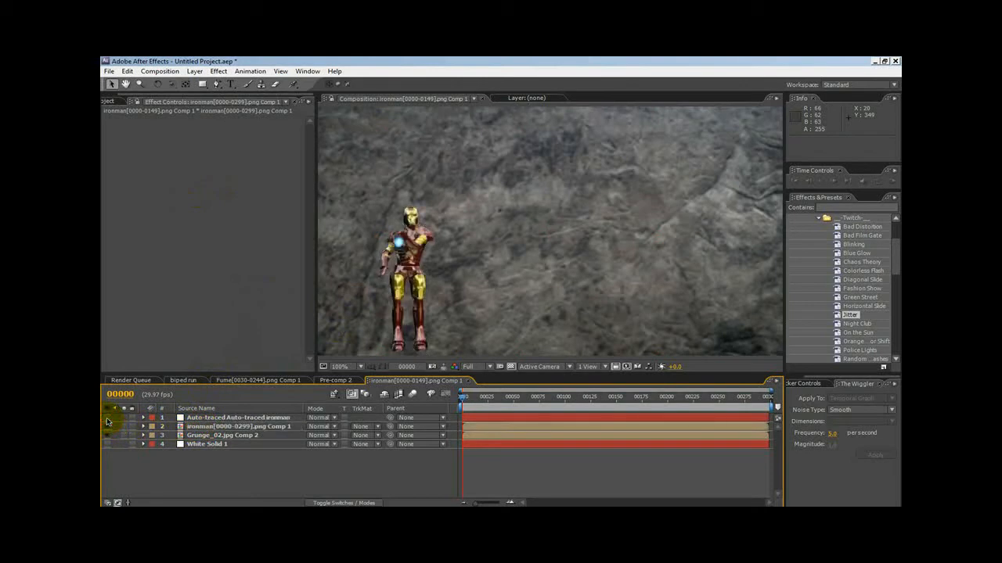
click(235, 425)
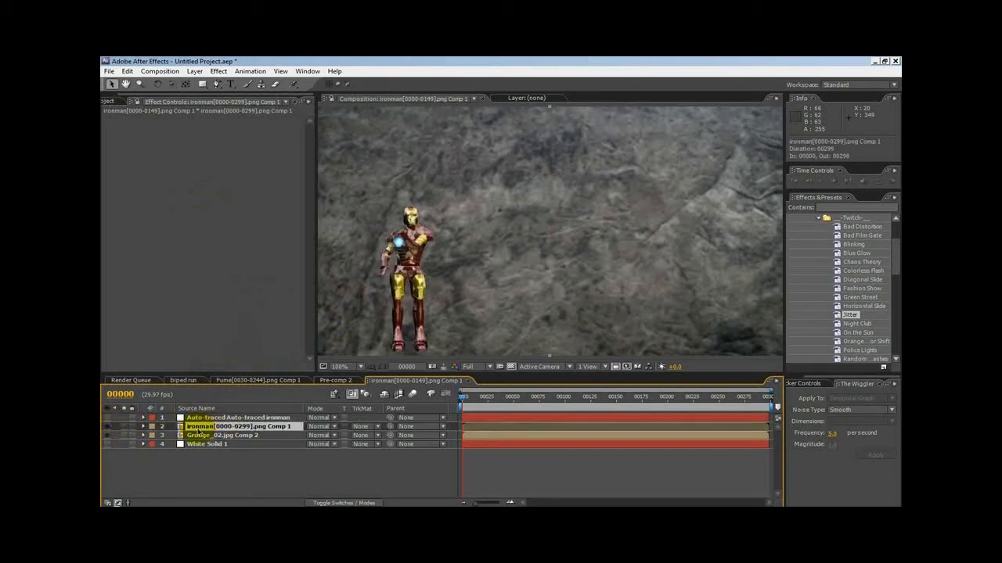
click(127, 72)
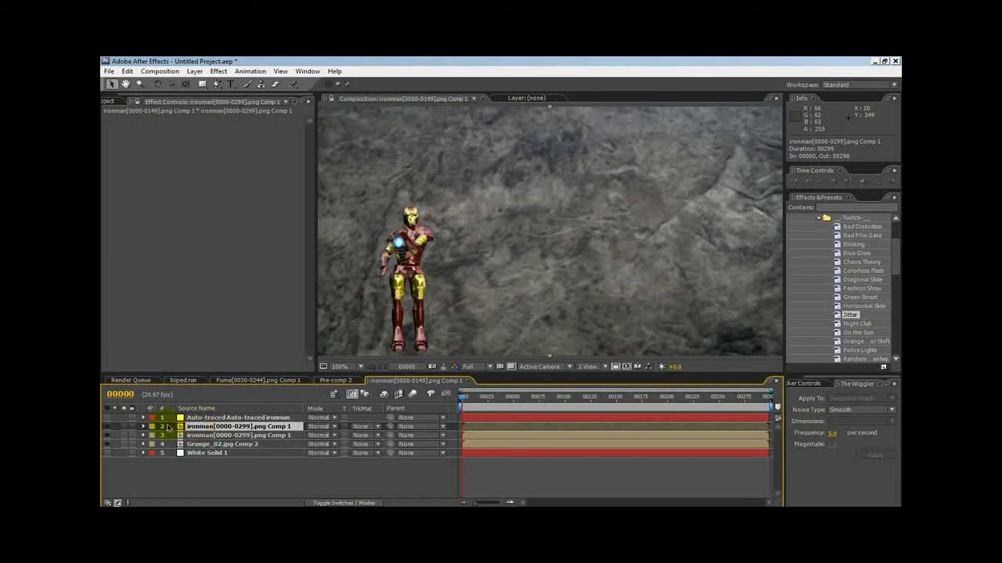
- Place the auto-traced outline layer atop the two footage copies and hide the footage
click(235, 416)
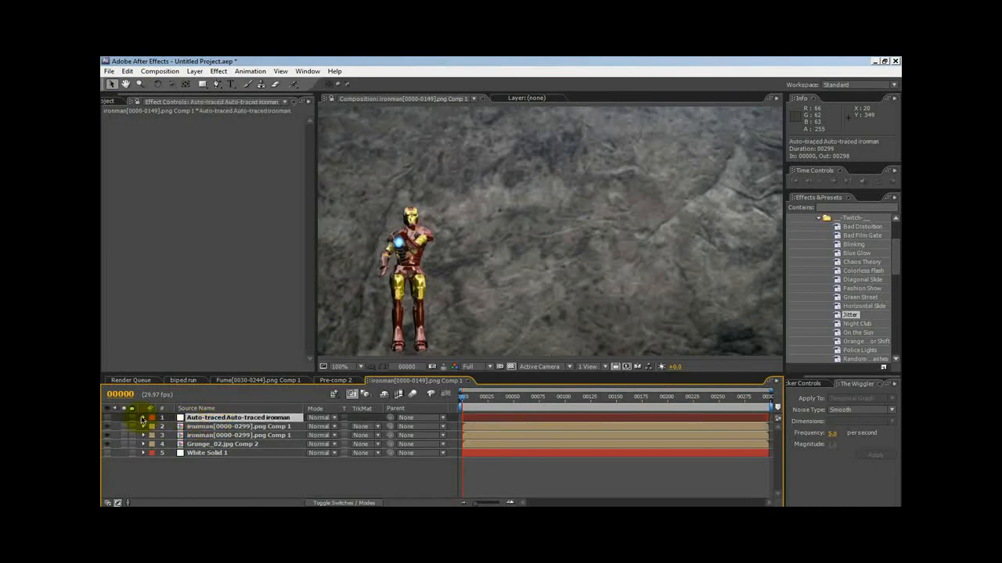
click(144, 417)
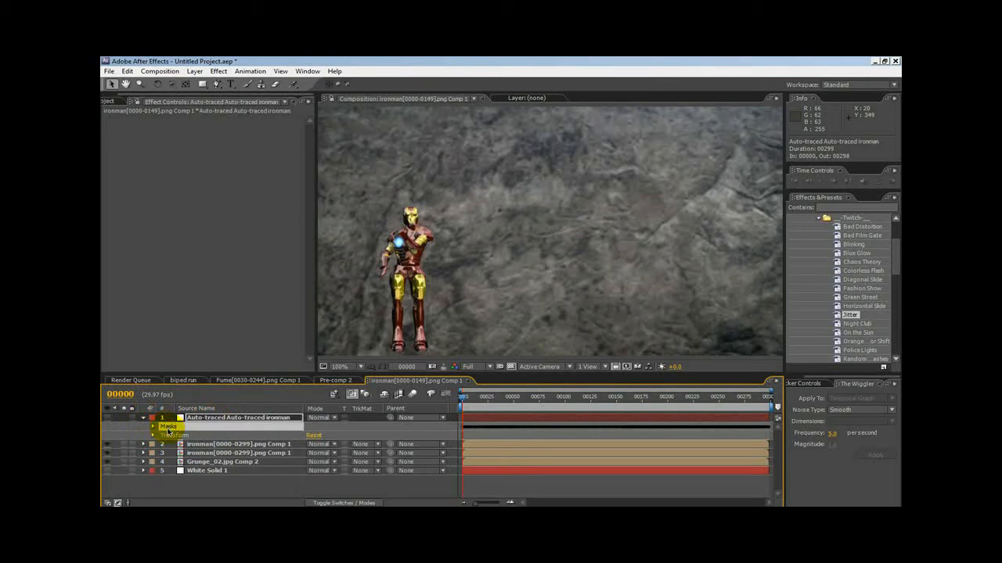
click(127, 72)
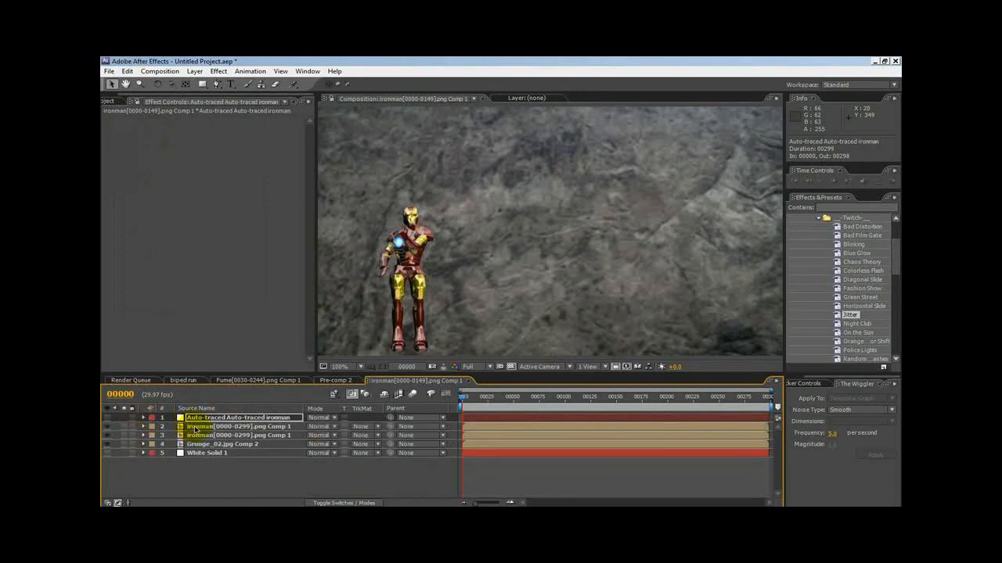
click(238, 426)
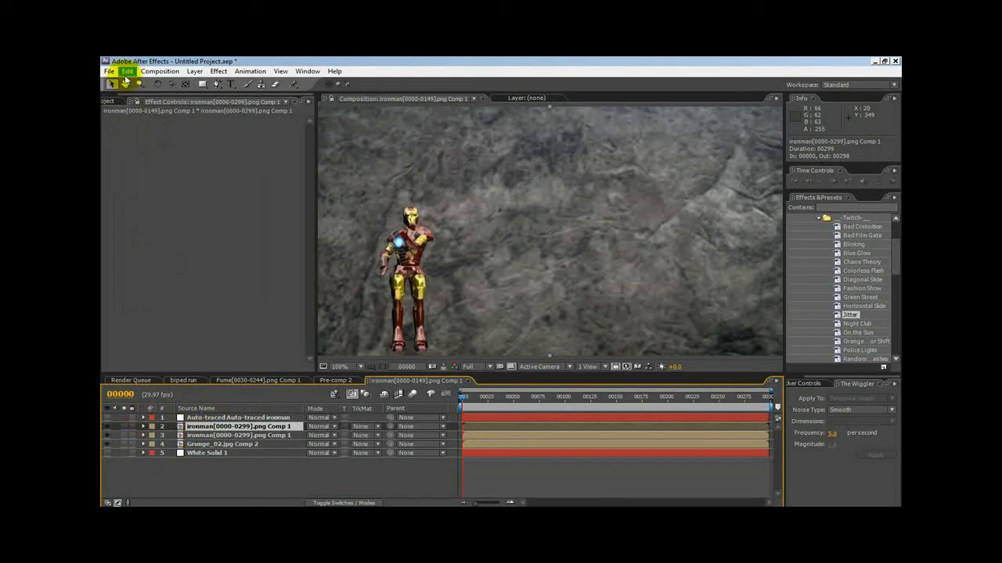
mouse_move(157, 150)
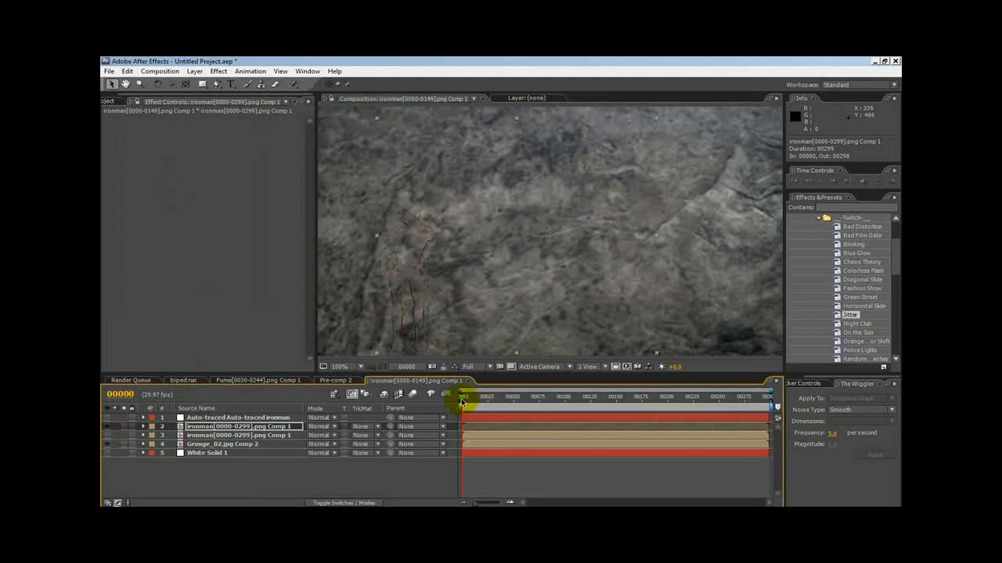
- Hide the grunge layer and delete the auto-traced layer, leaving the outline on white
drag(461, 398, 671, 397)
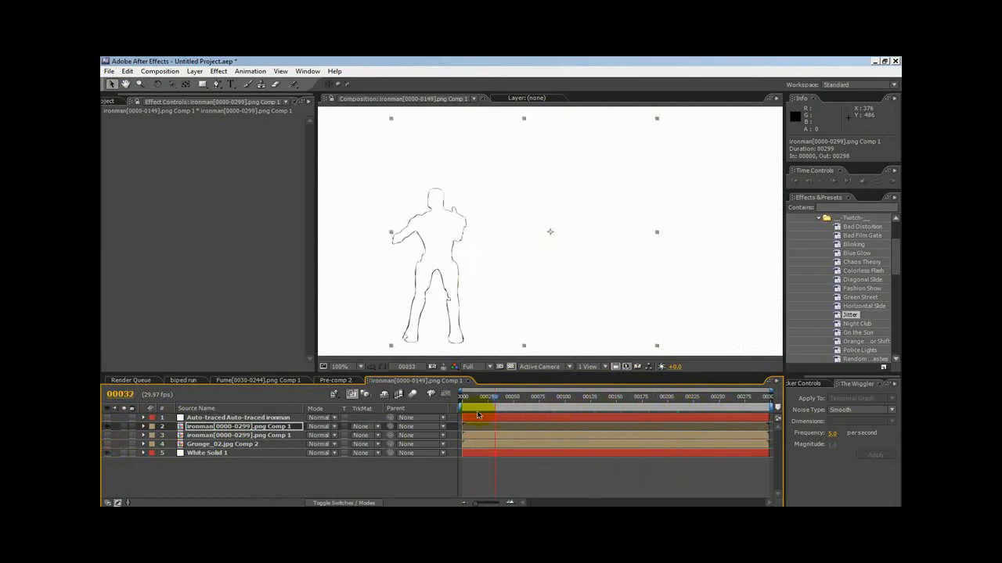
click(616, 398)
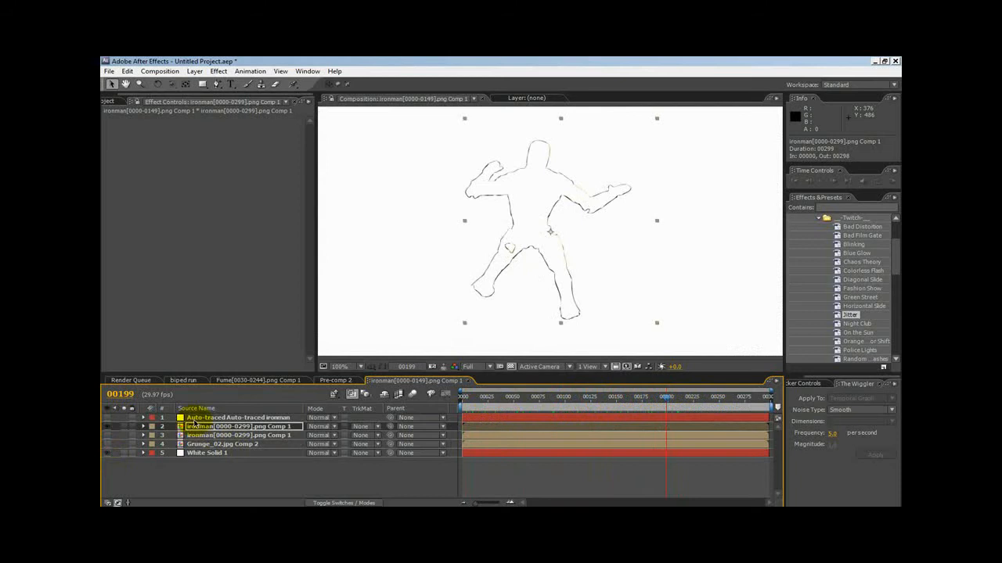
click(238, 417)
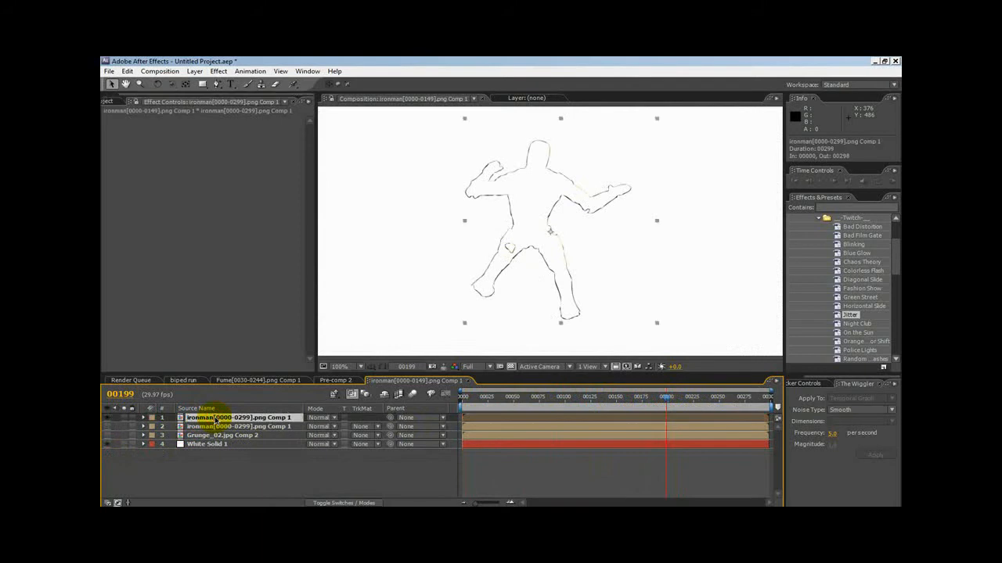
click(445, 400)
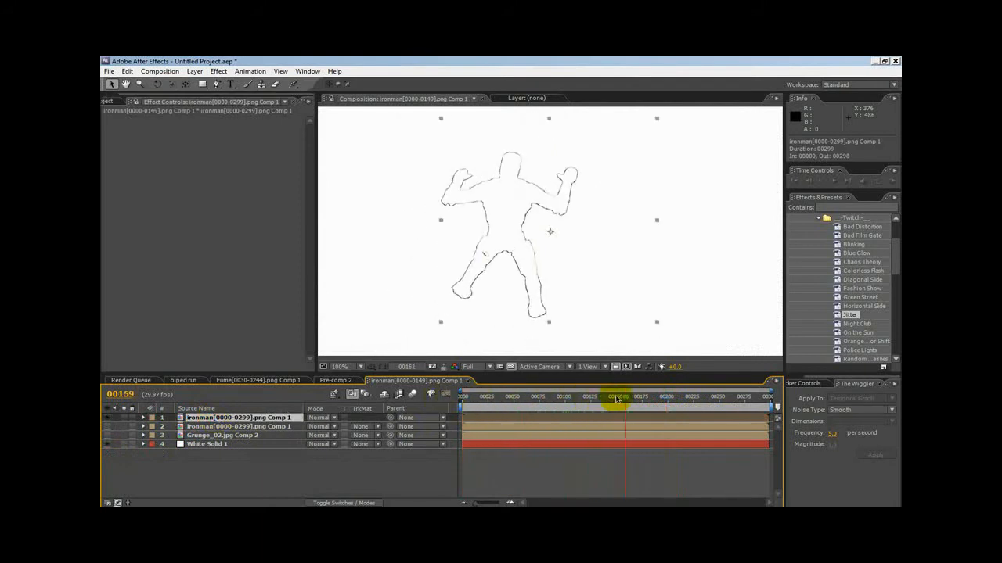
- Apply Echo to the top footage layer and raise echo time and number of echoes for long trails
click(219, 72)
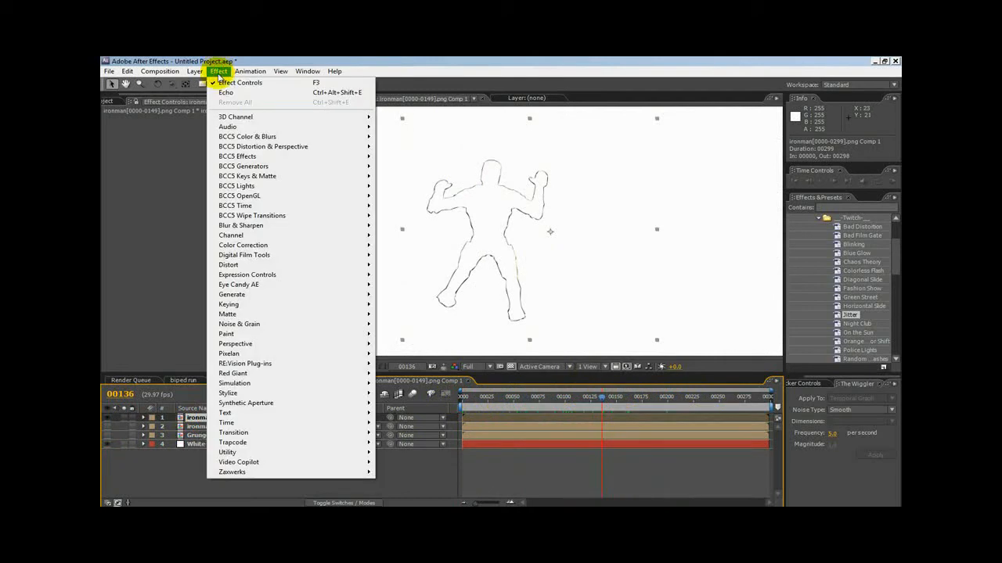
click(225, 90)
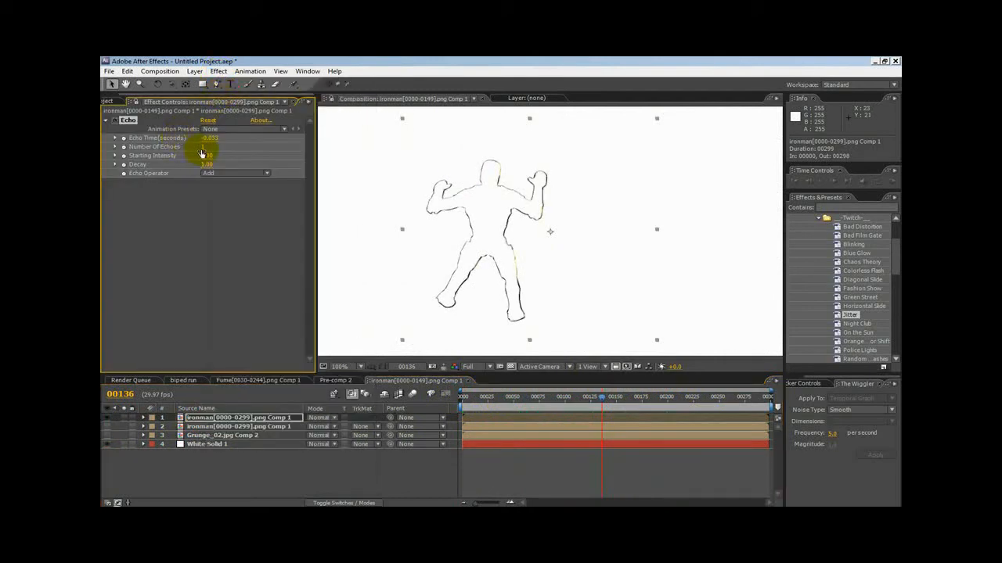
drag(205, 147, 219, 147)
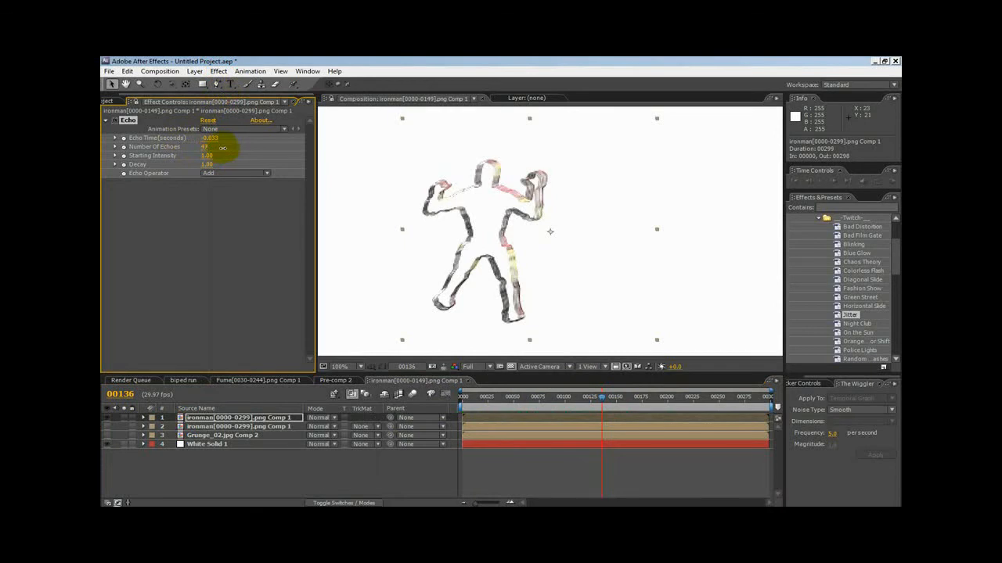
drag(204, 147, 235, 147)
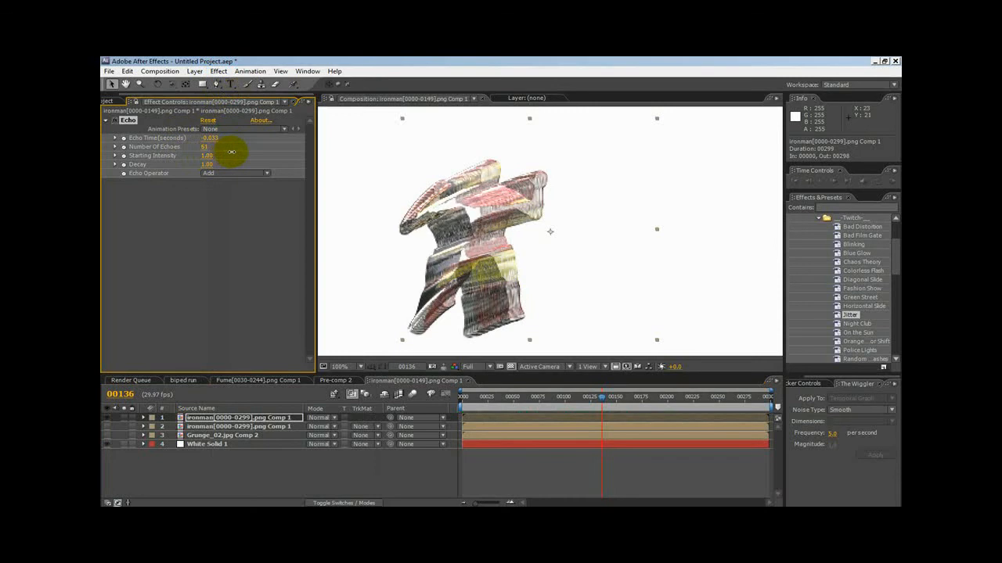
drag(232, 147, 249, 147)
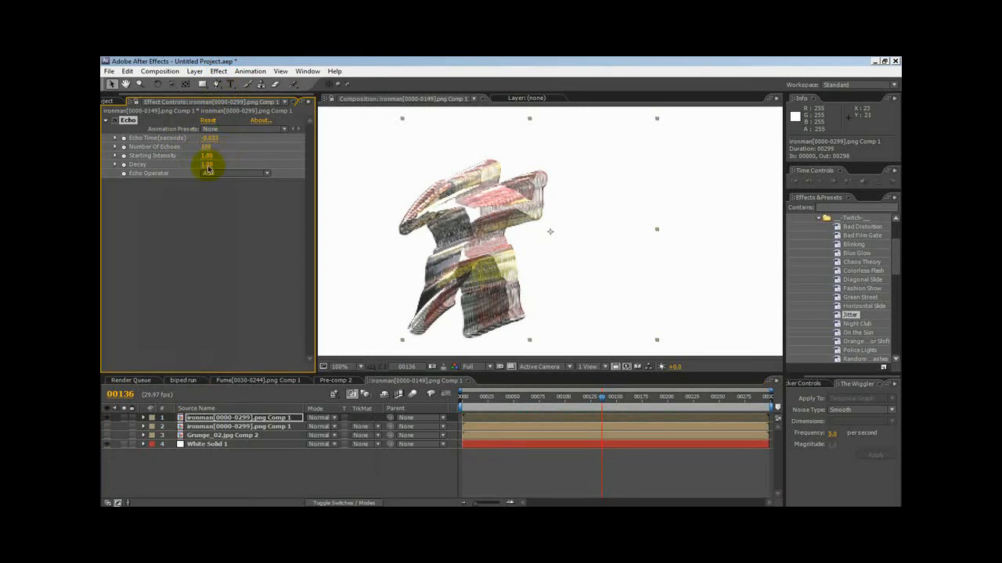
- Set the echo decay and switch the Echo Operator from Add to Maximum
click(207, 165)
text(0.92)
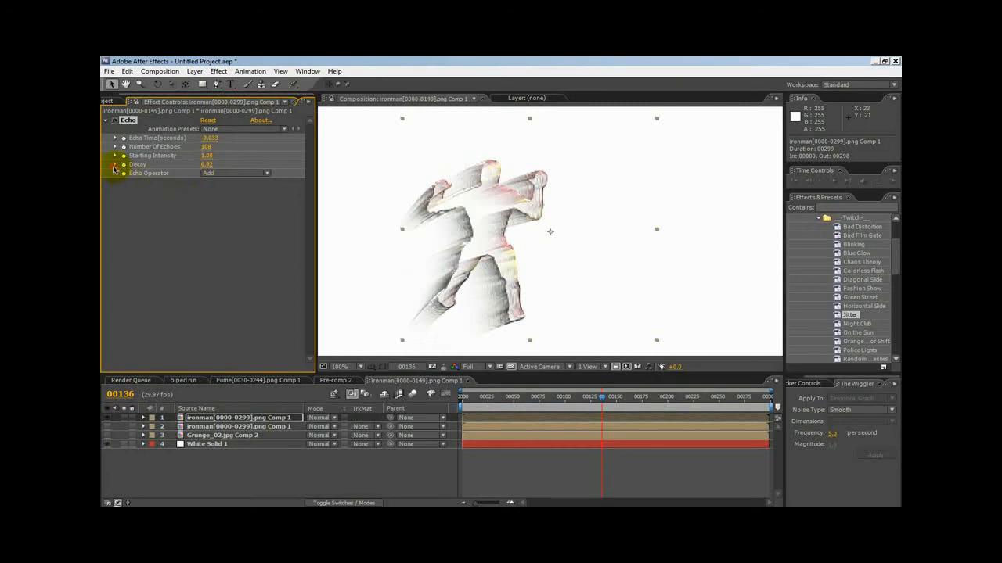
click(116, 164)
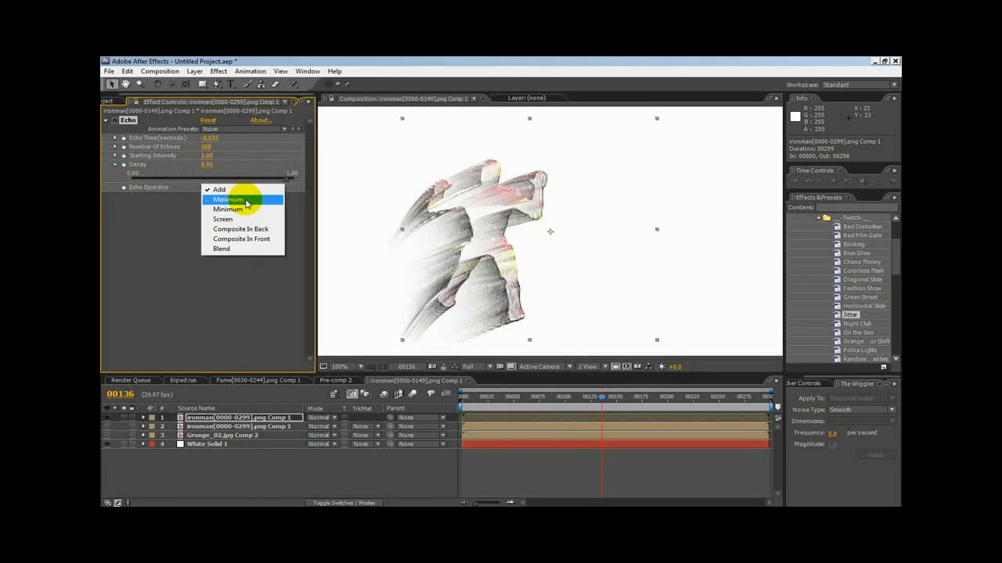
click(227, 201)
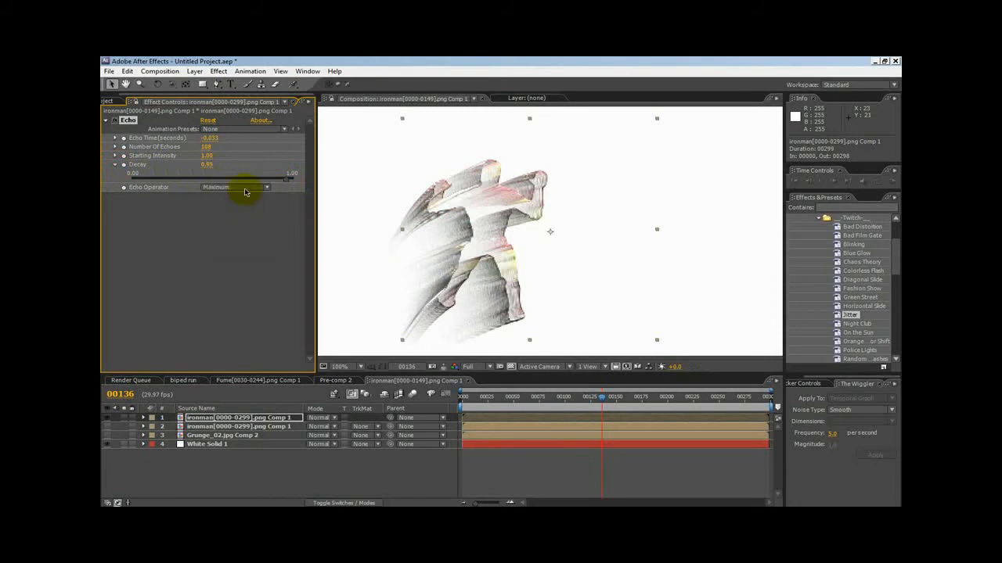
- Set the Echo Operator to Add for faint trails behind the figure
click(235, 186)
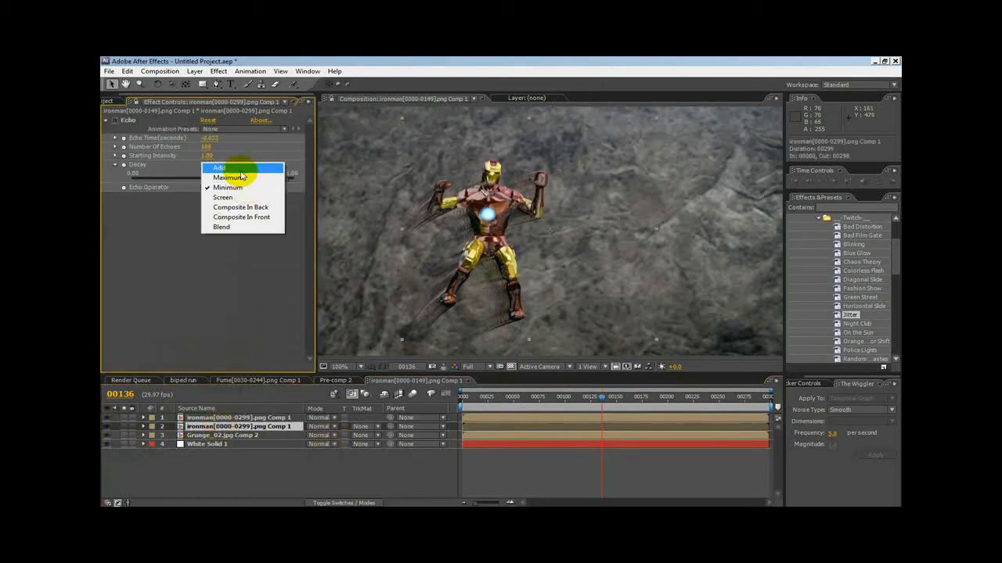
click(219, 167)
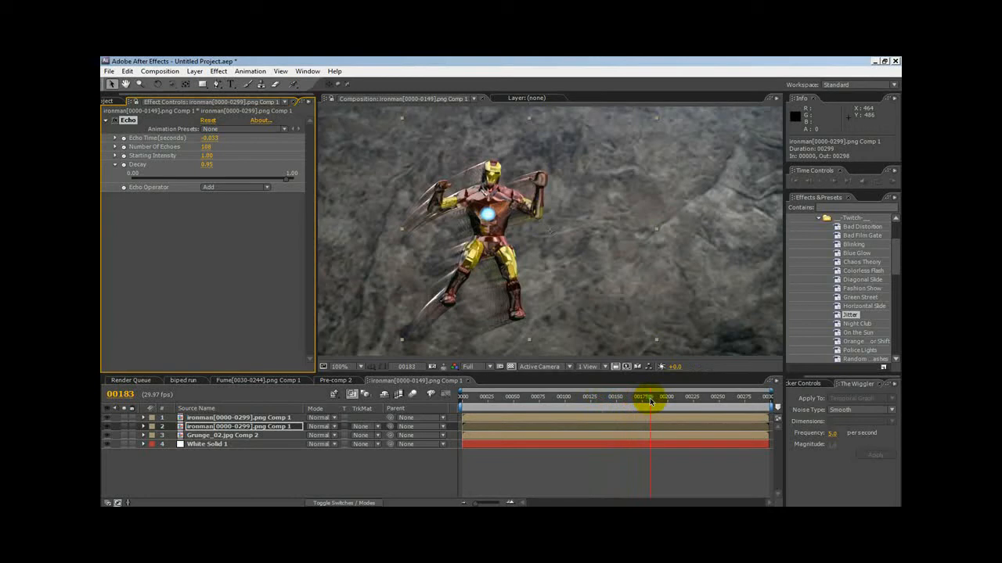
- Scrub to a frame with more motion and raise Number of Echoes and Starting Intensity for denser trails
drag(649, 400, 670, 400)
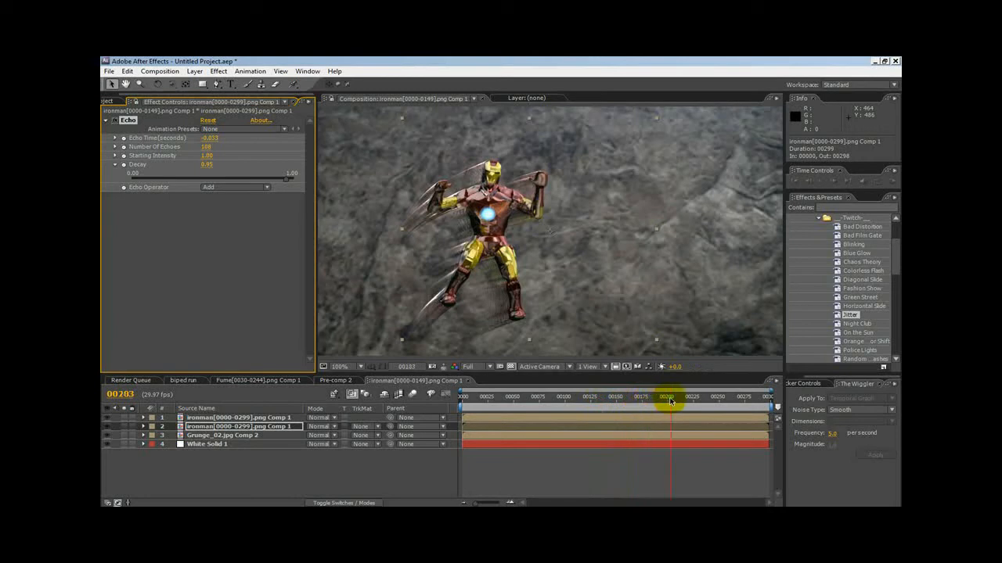
drag(670, 401, 700, 401)
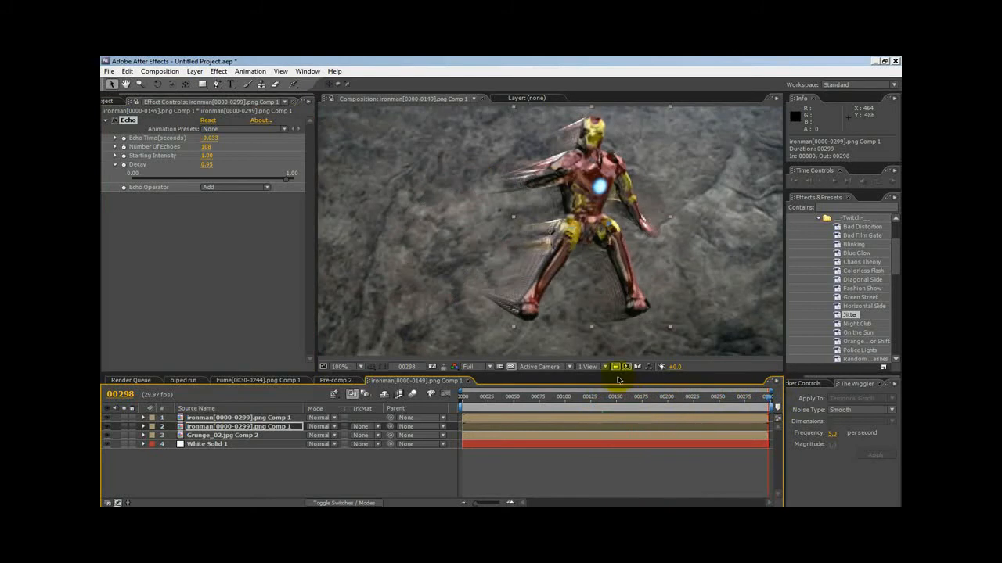
mouse_move(644, 366)
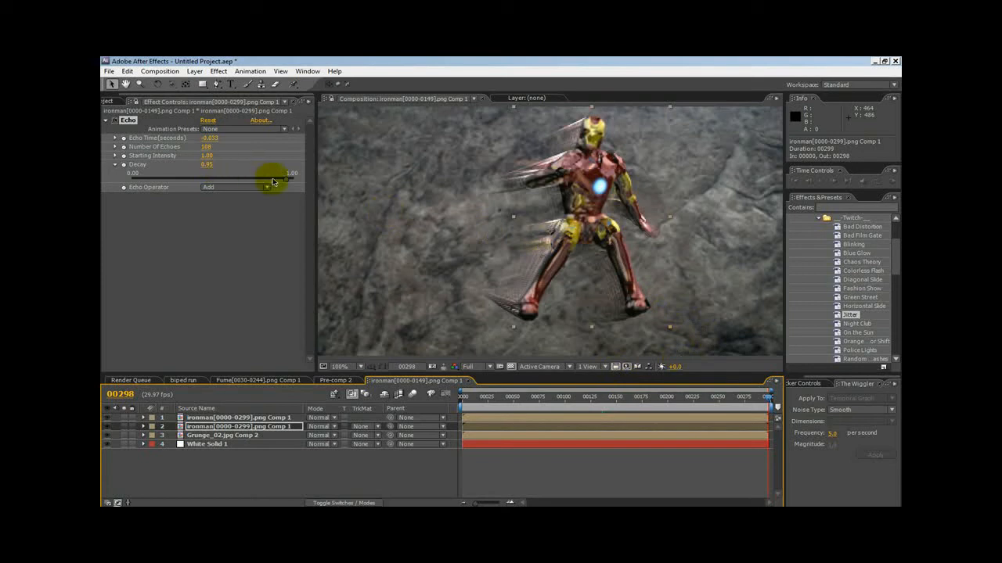
drag(274, 181, 202, 147)
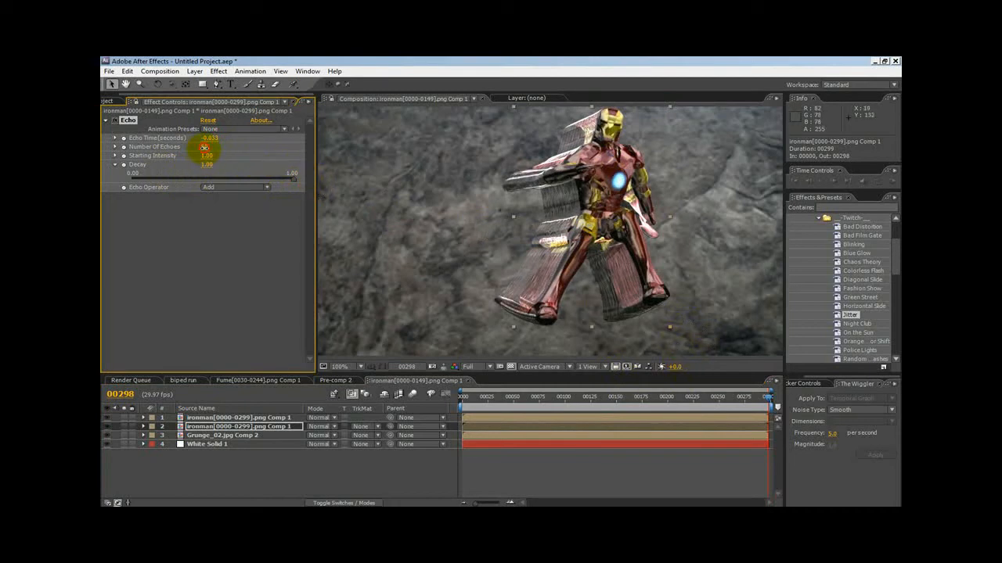
drag(205, 147, 263, 149)
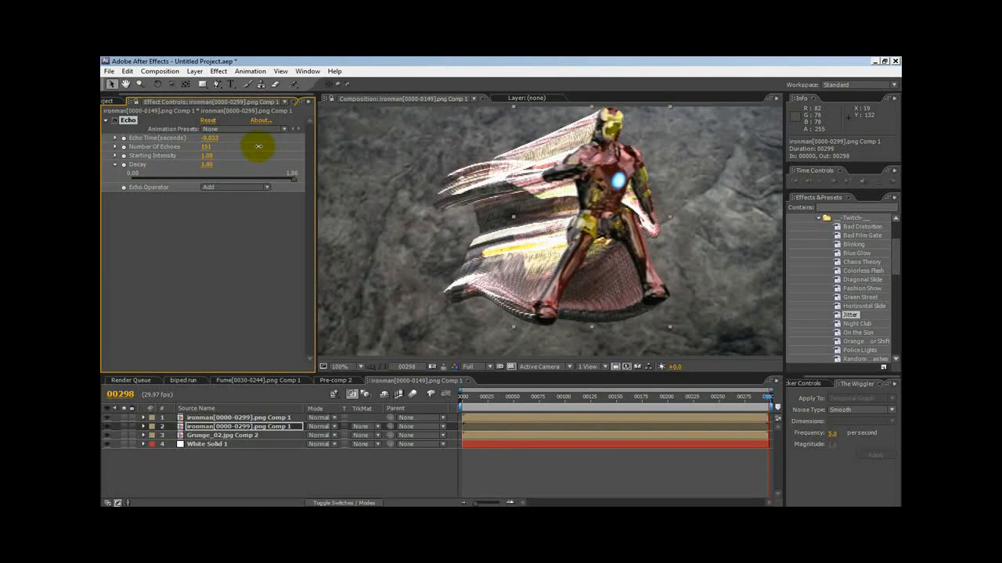
drag(258, 147, 241, 150)
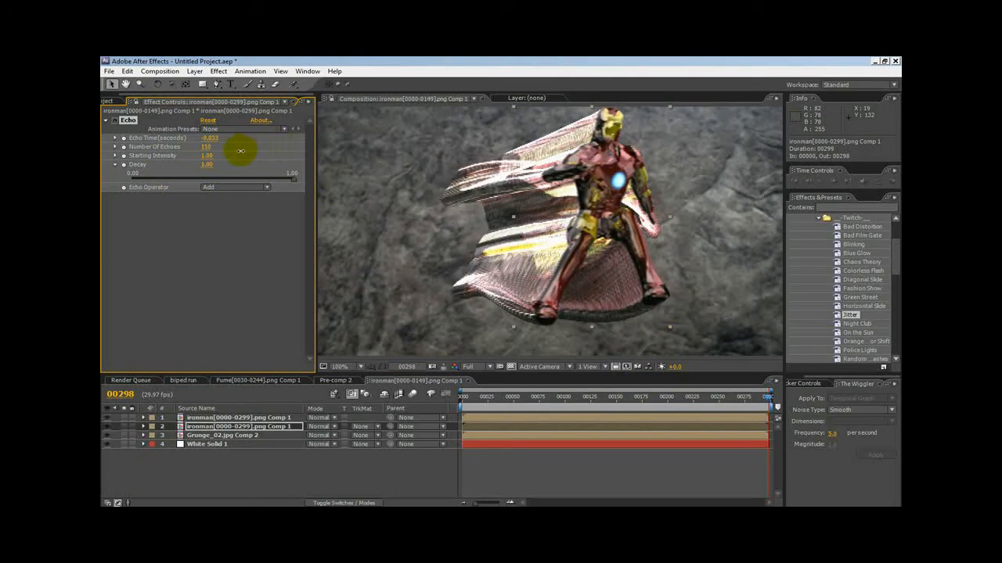
drag(206, 147, 263, 147)
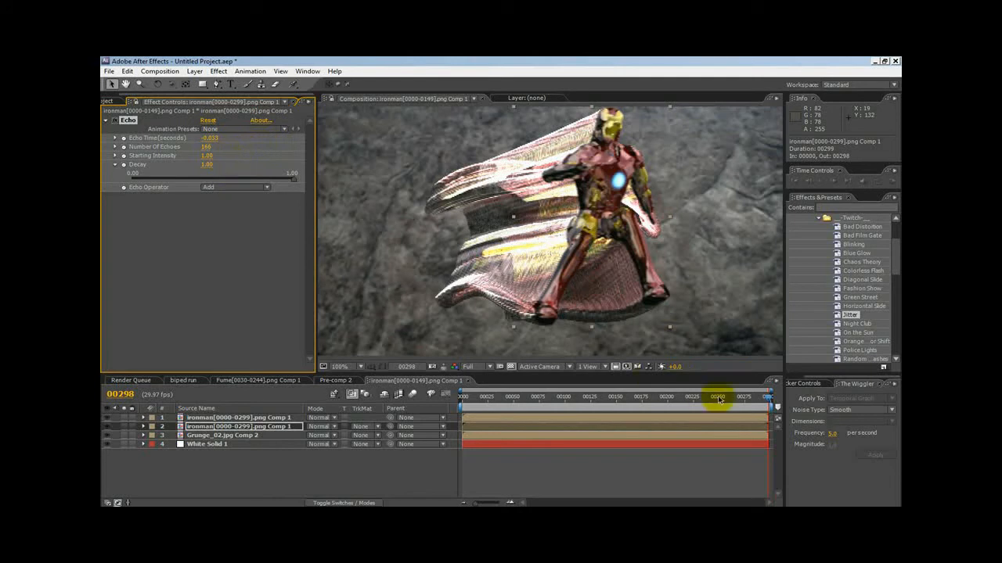
mouse_move(241, 194)
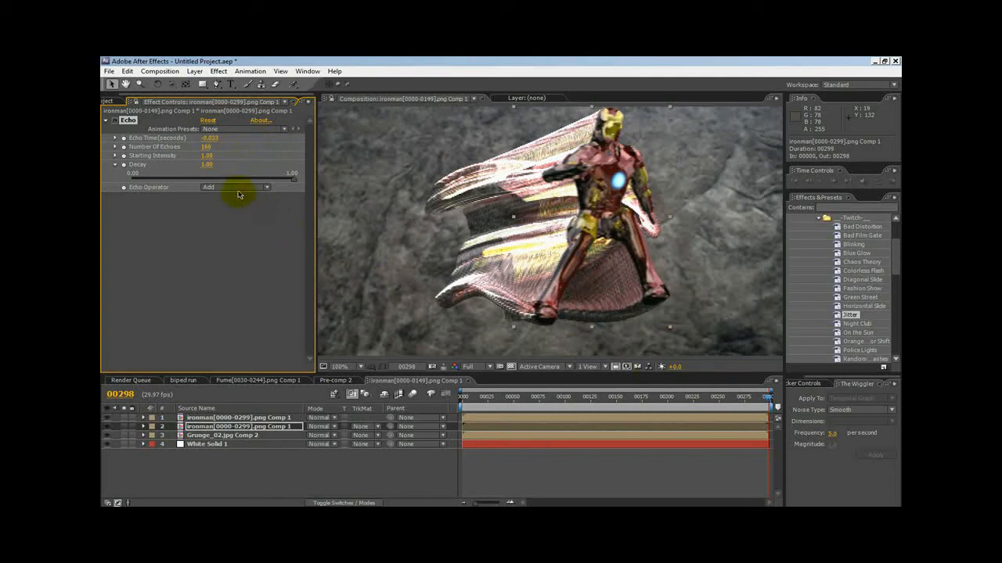
- Switch the Echo Operator to Maximum
click(235, 188)
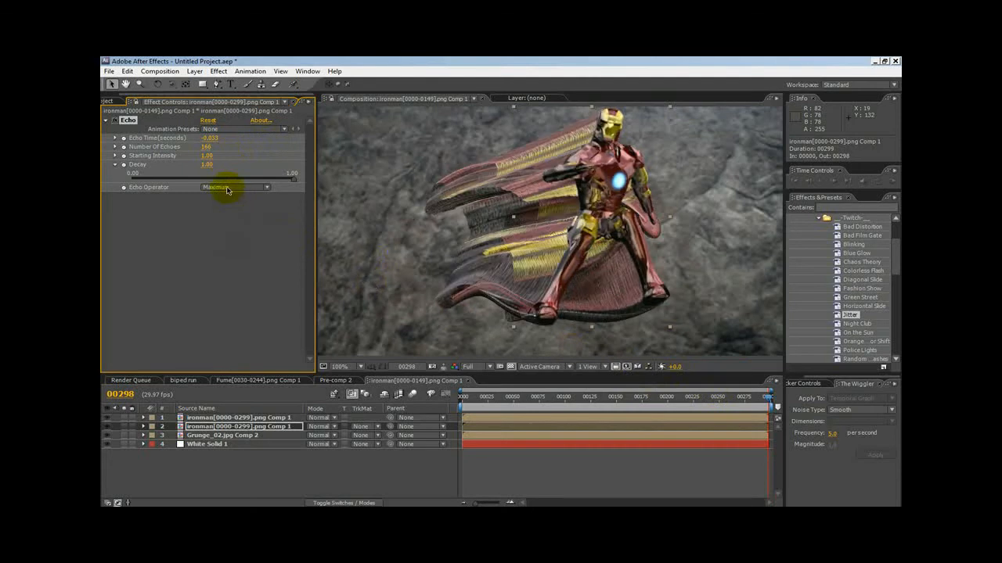
click(234, 186)
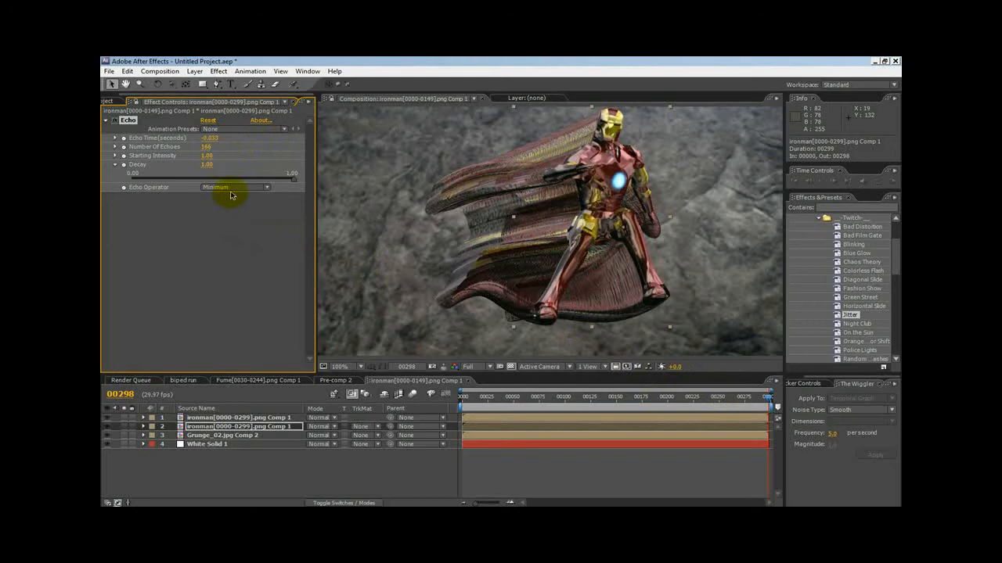
click(235, 186)
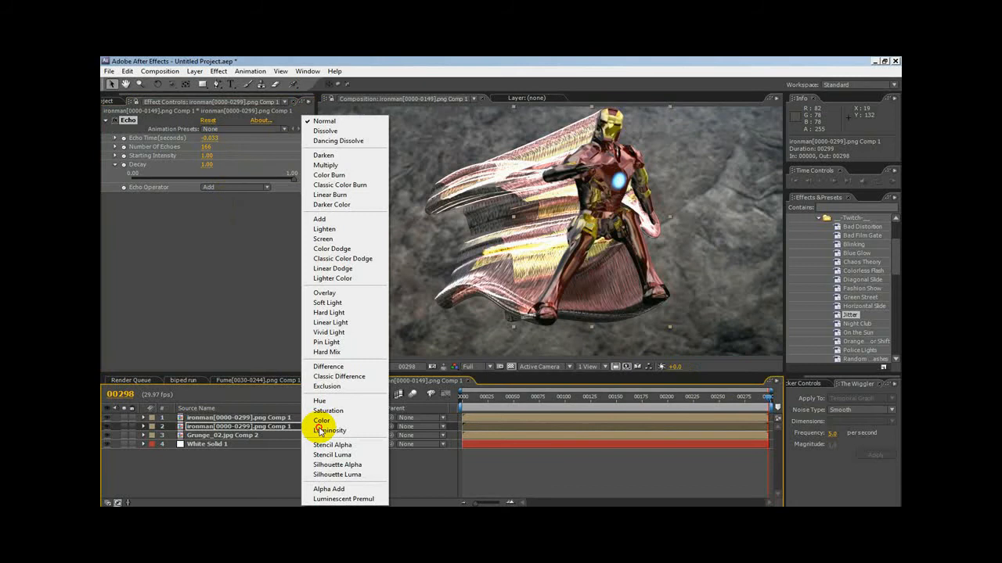
- Try layer blend modes, return Echo to Add, set the layer to Normal and go to frame 0
click(322, 292)
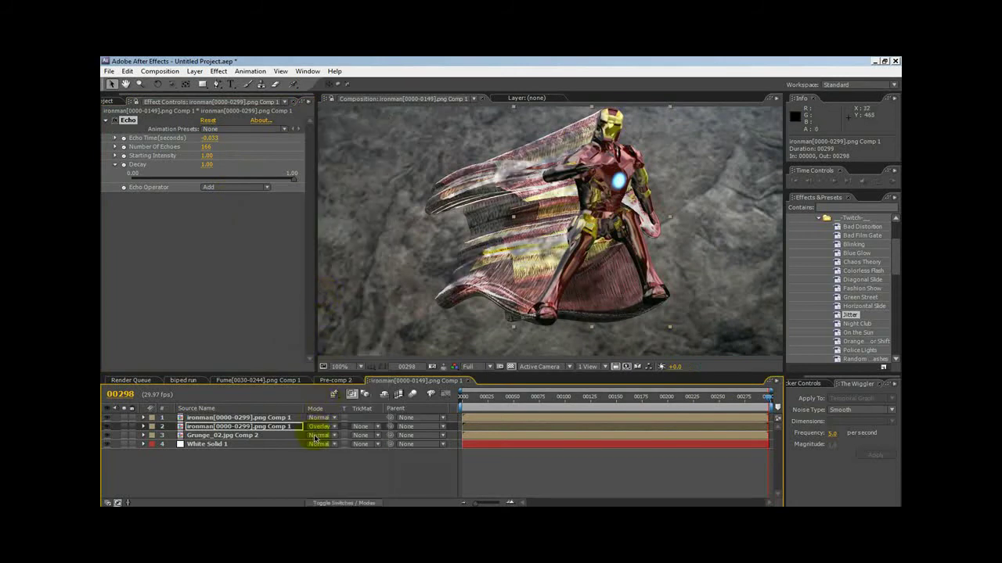
click(319, 426)
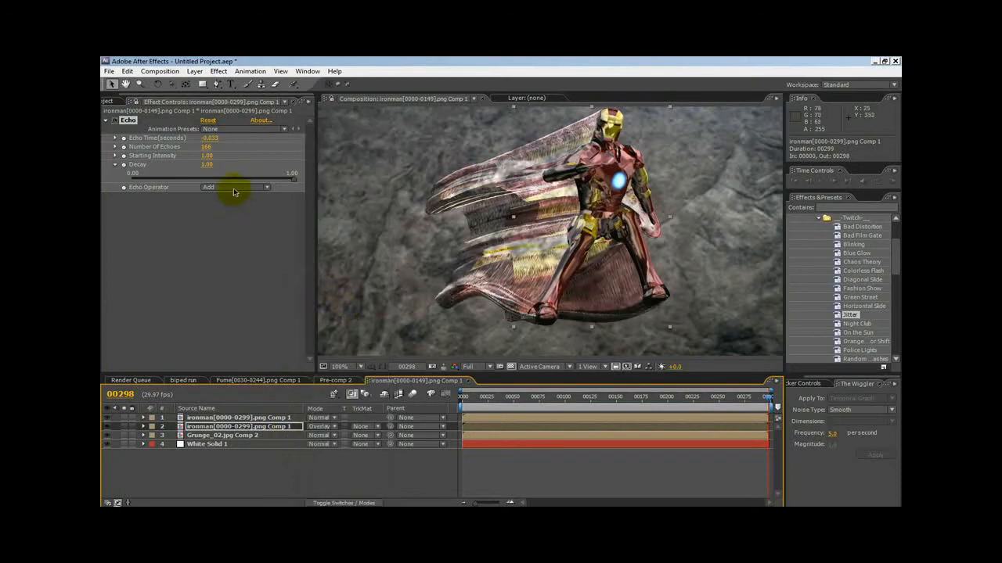
click(227, 188)
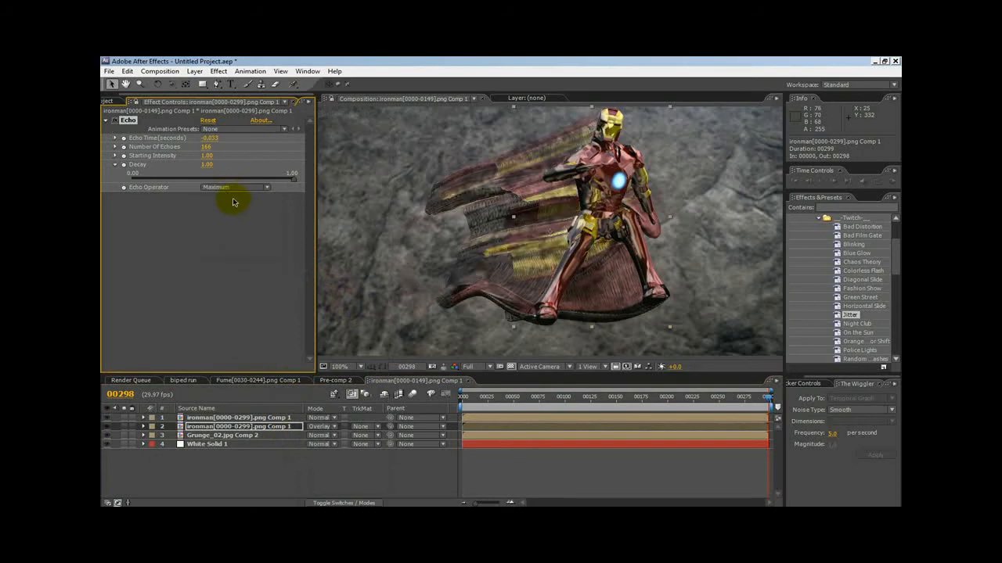
click(235, 186)
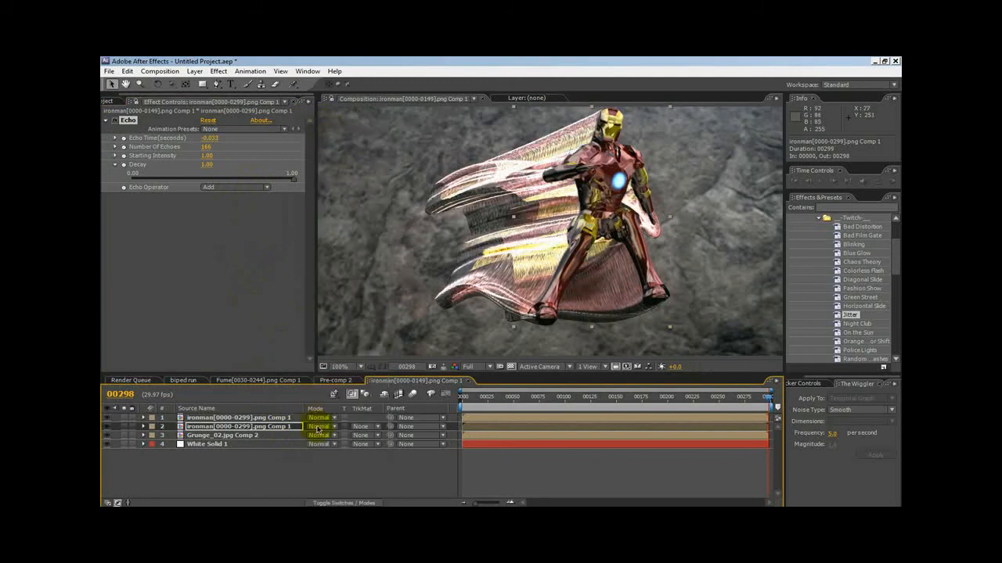
click(760, 400)
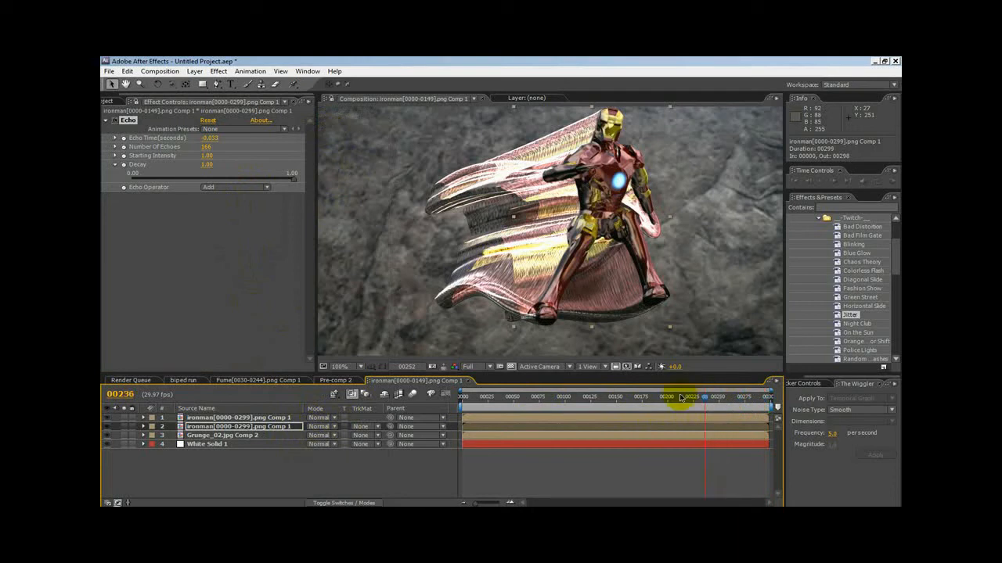
click(642, 398)
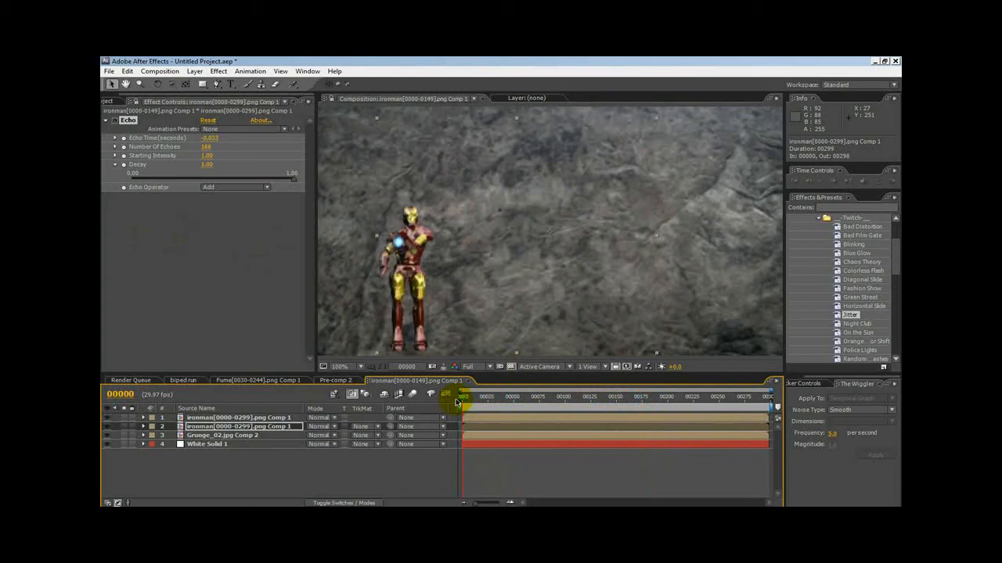
- Scrub through the footage to preview the echo trails
drag(457, 399, 536, 399)
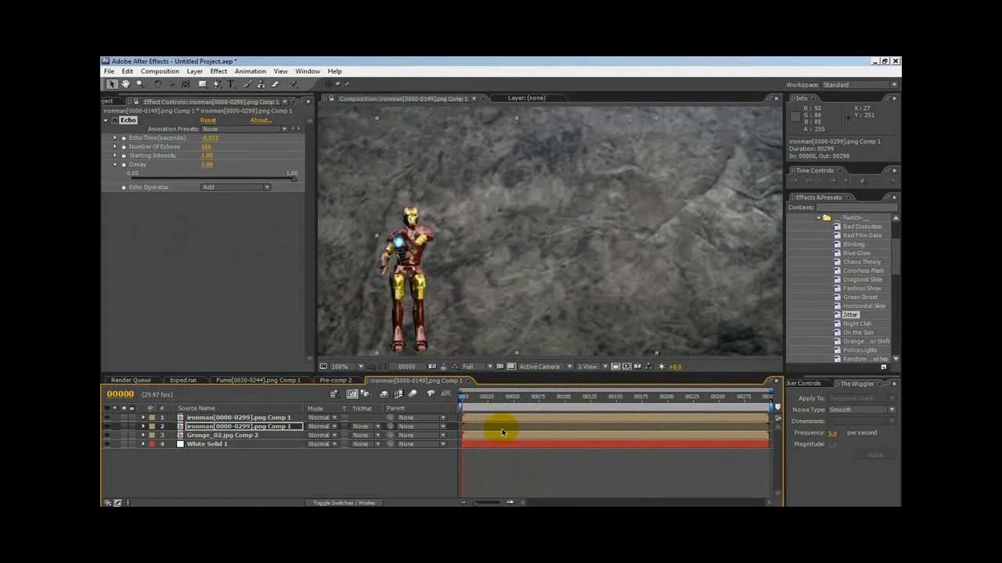
mouse_move(503, 421)
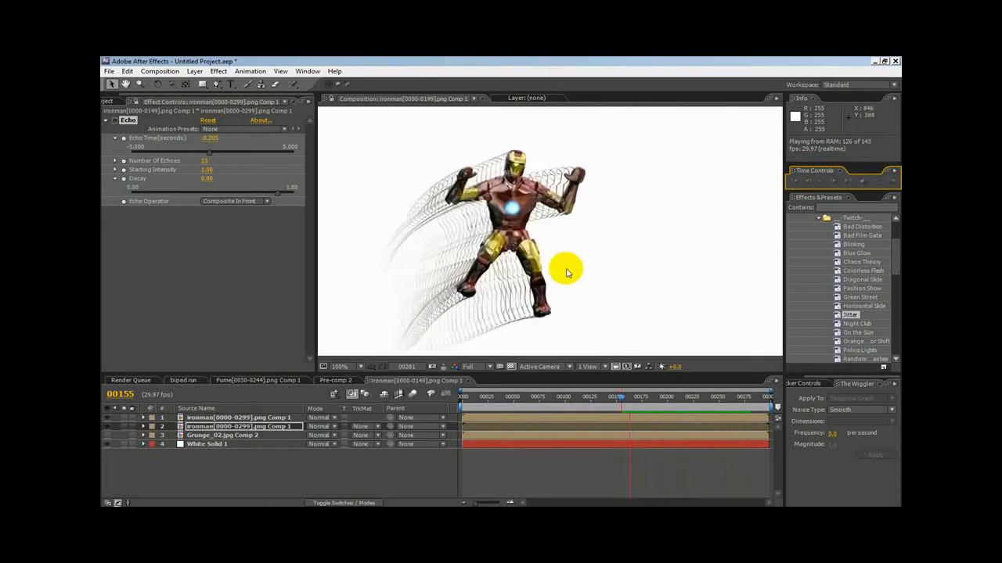
mouse_move(430, 332)
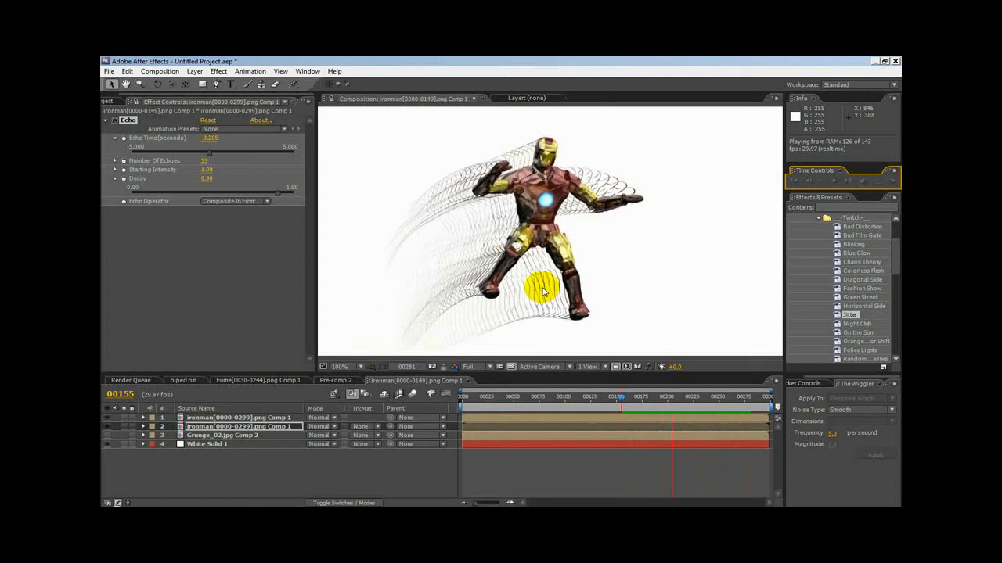
mouse_move(367, 332)
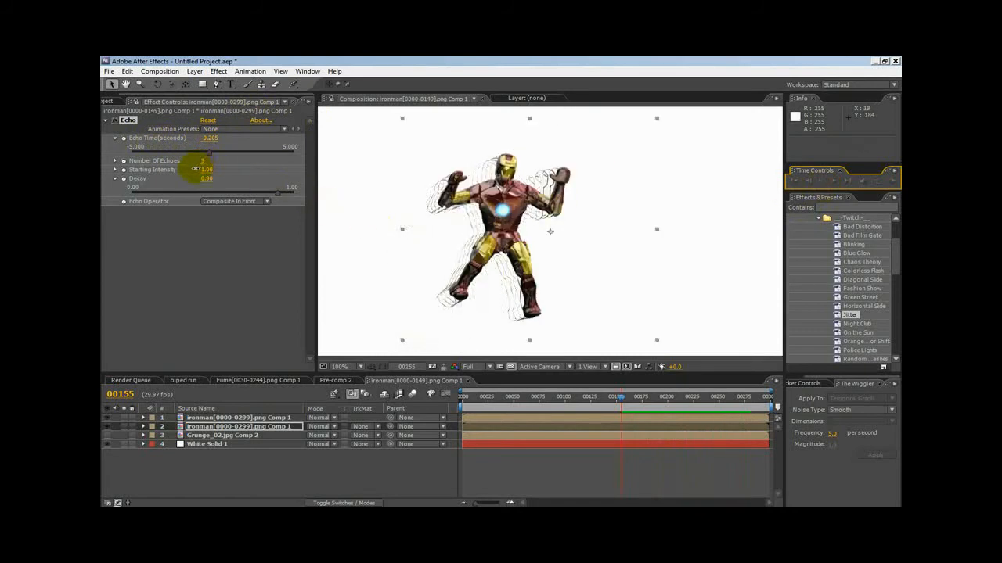
- Retune Echo Time, Number of Echoes, Starting Intensity and Decay into long dense trails over the rock
drag(206, 160, 212, 159)
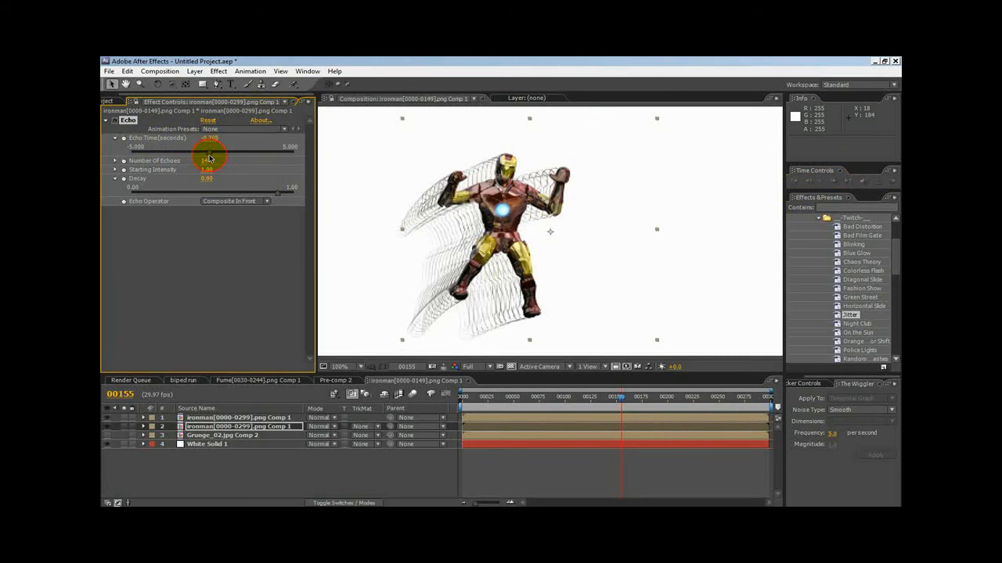
drag(209, 153, 204, 163)
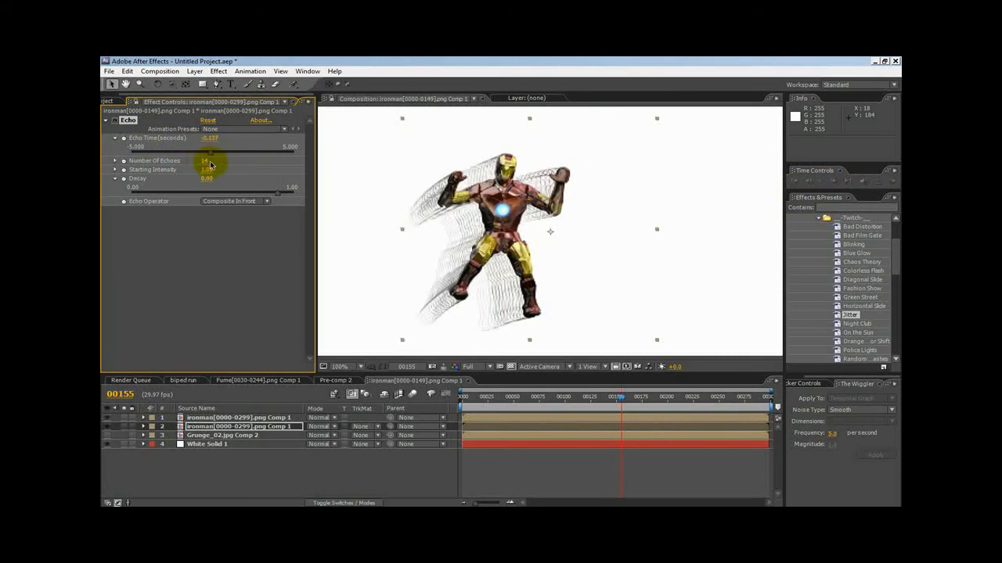
drag(210, 137, 206, 138)
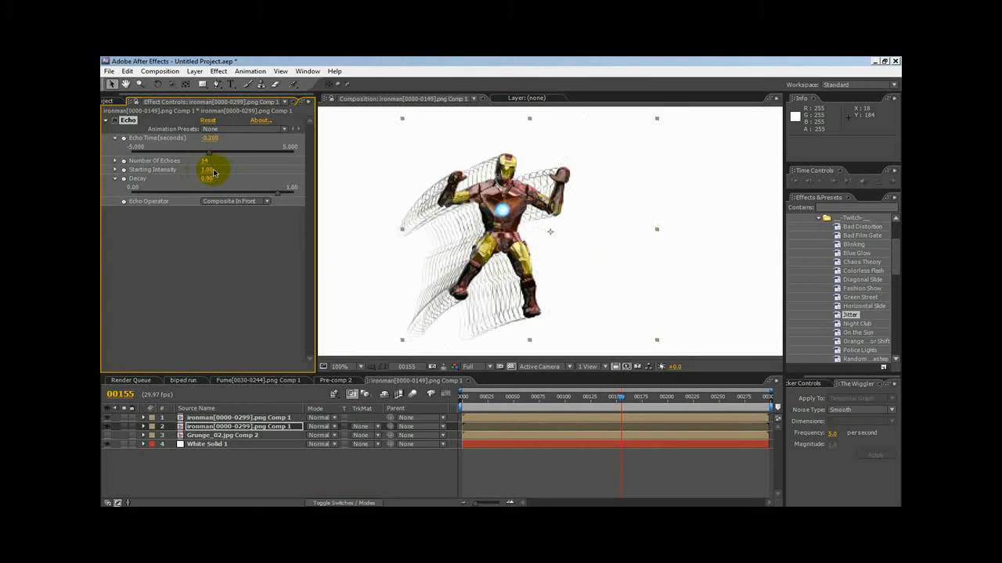
drag(210, 138, 227, 138)
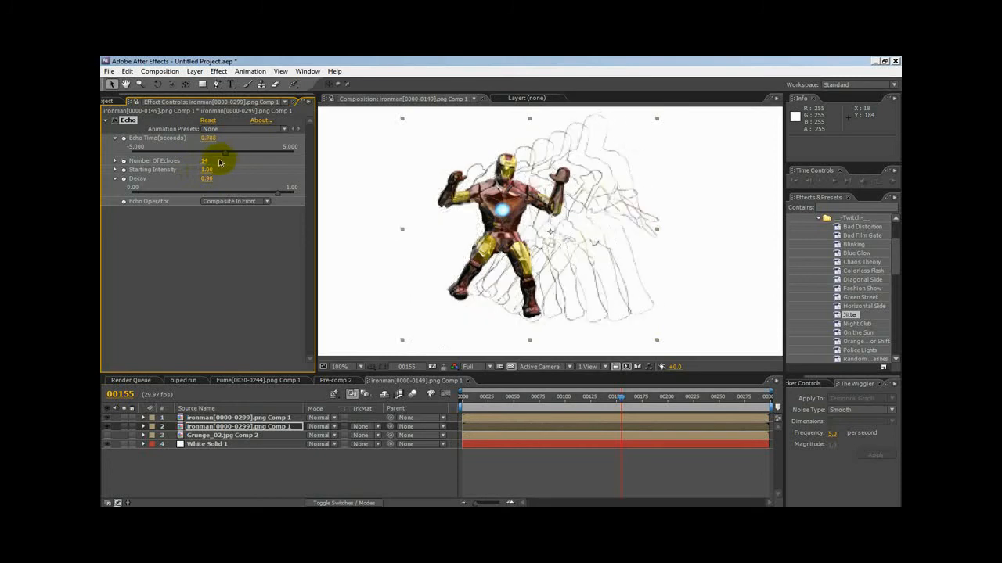
drag(209, 138, 180, 137)
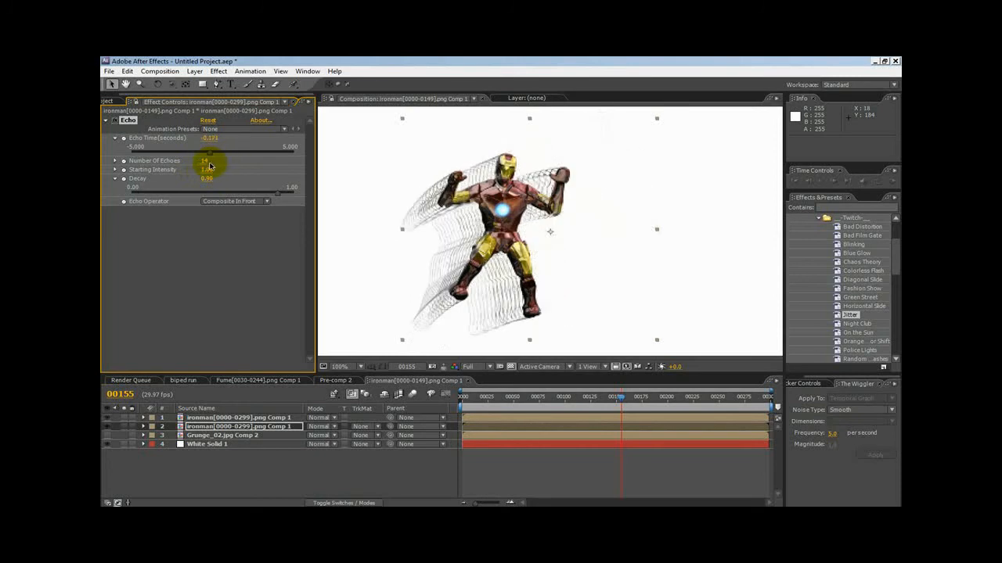
drag(209, 137, 205, 138)
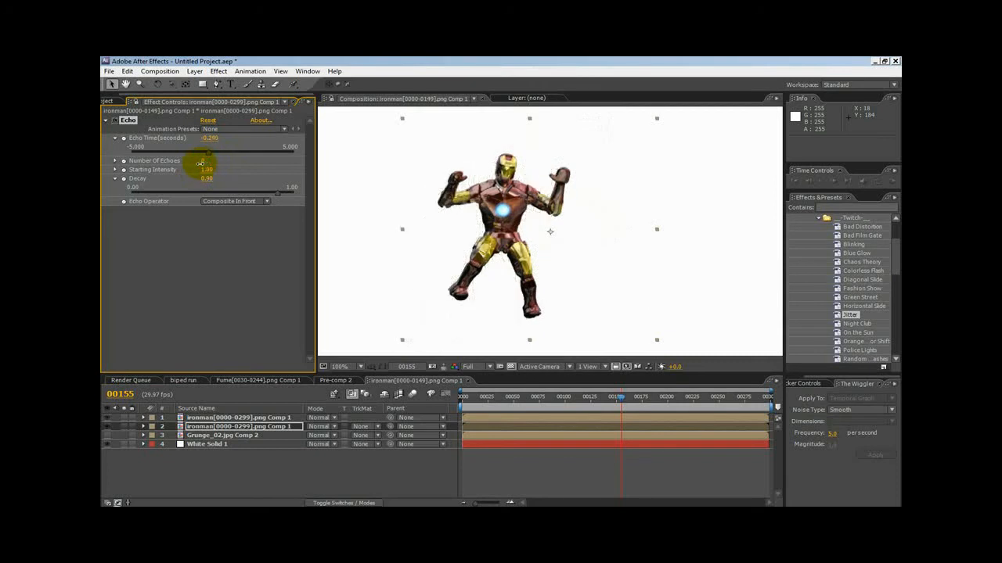
drag(205, 160, 216, 159)
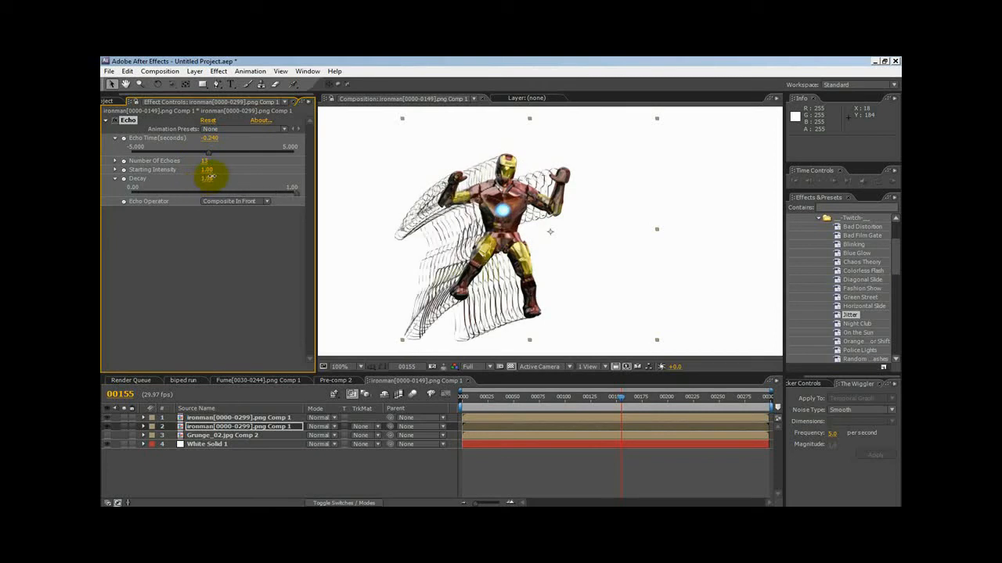
drag(207, 179, 203, 180)
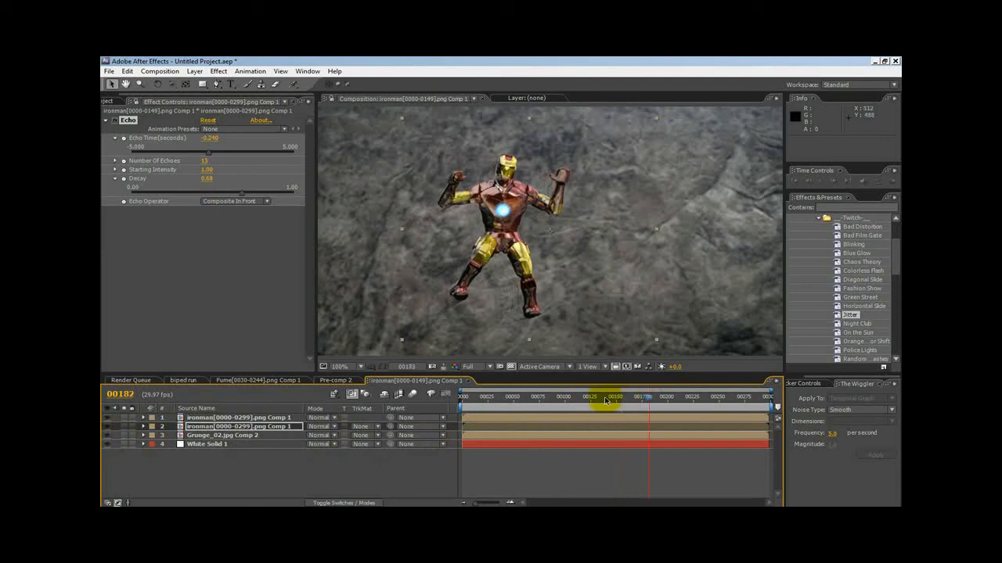
- Set the Echo Operator to Add, adjust Decay, and blend the Iron Man layer in Add mode
click(573, 407)
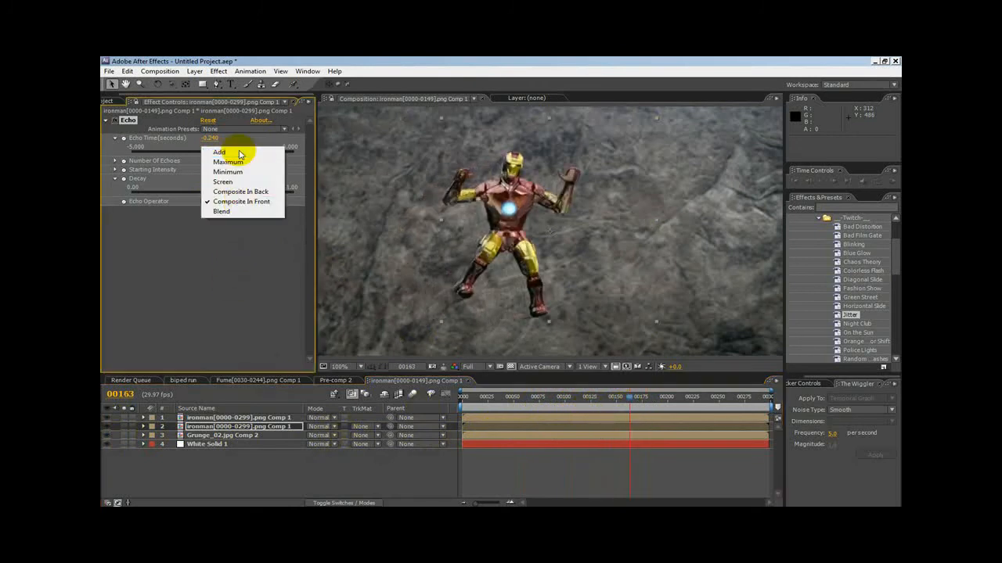
click(220, 152)
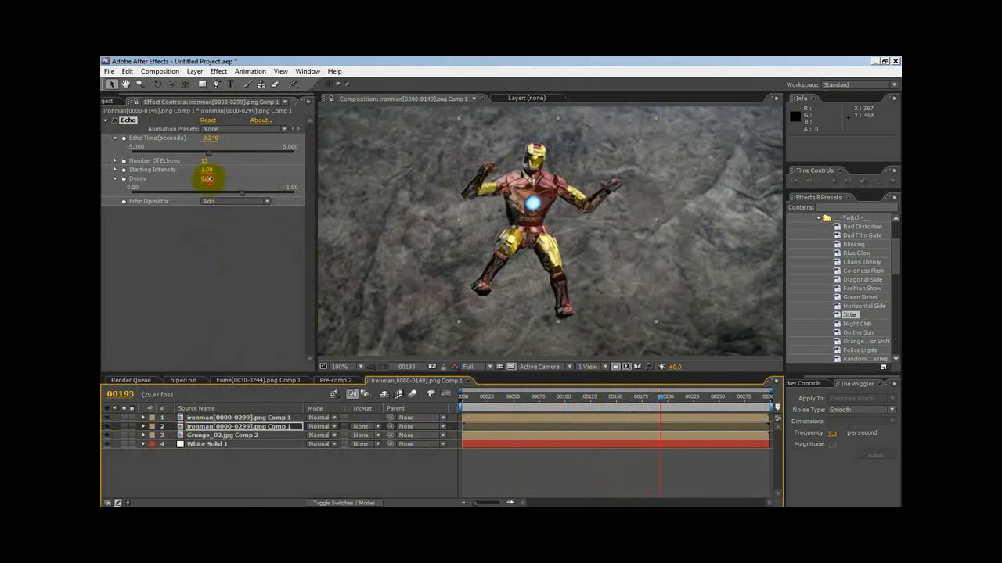
drag(206, 178, 222, 178)
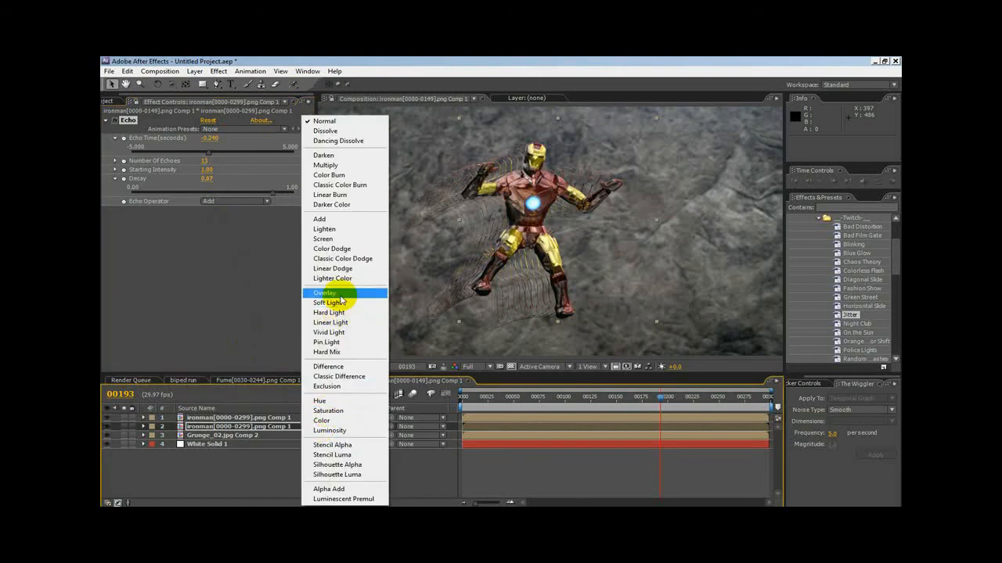
click(324, 293)
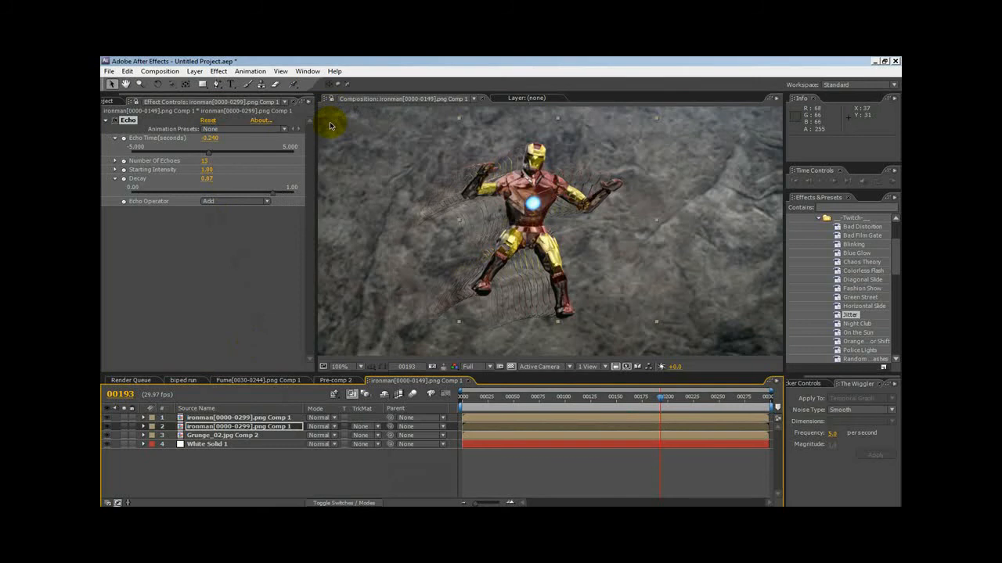
mouse_move(624, 401)
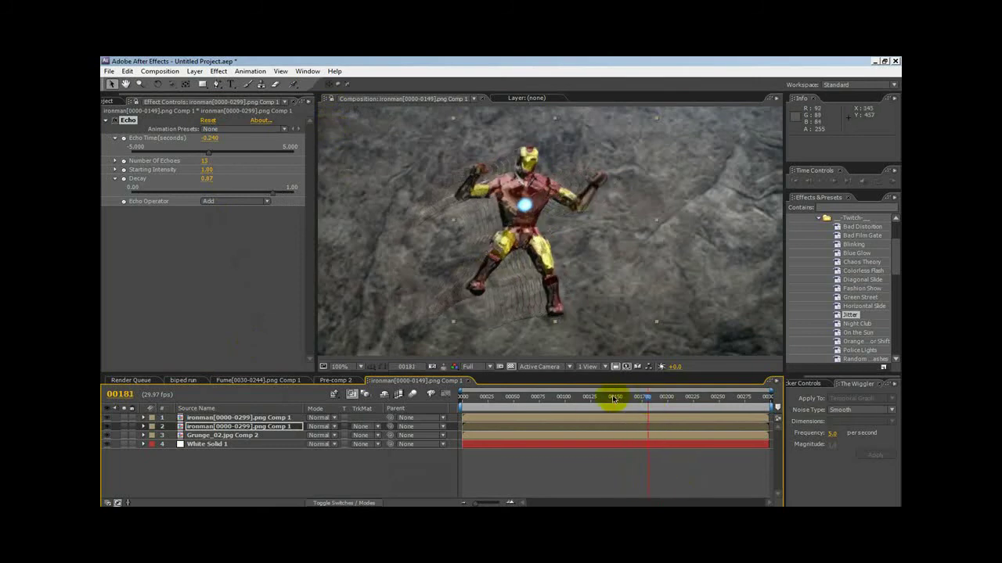
click(540, 397)
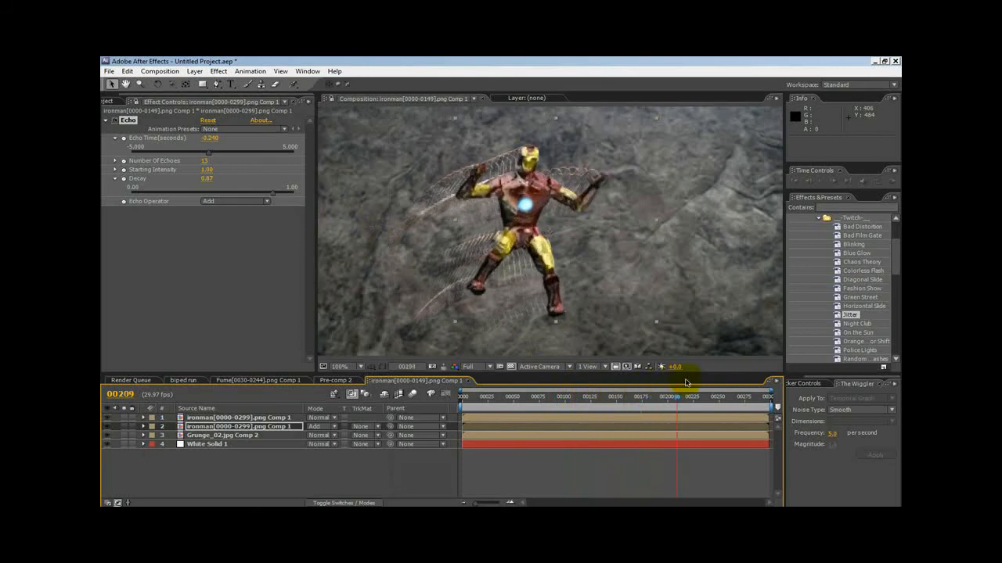
- Scrub through several frames to check how the echo trails follow Iron Man's motion
drag(671, 398, 705, 397)
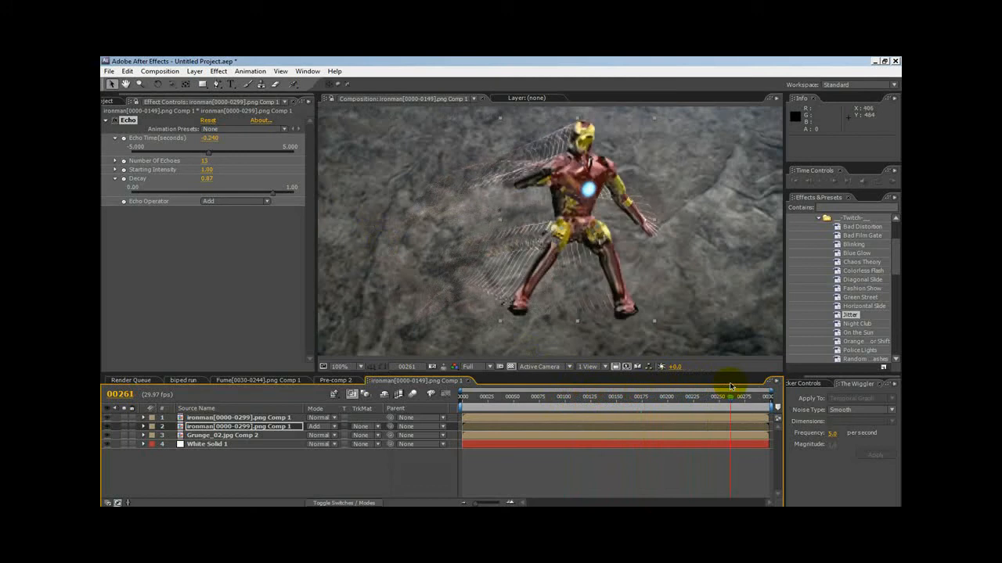
click(514, 400)
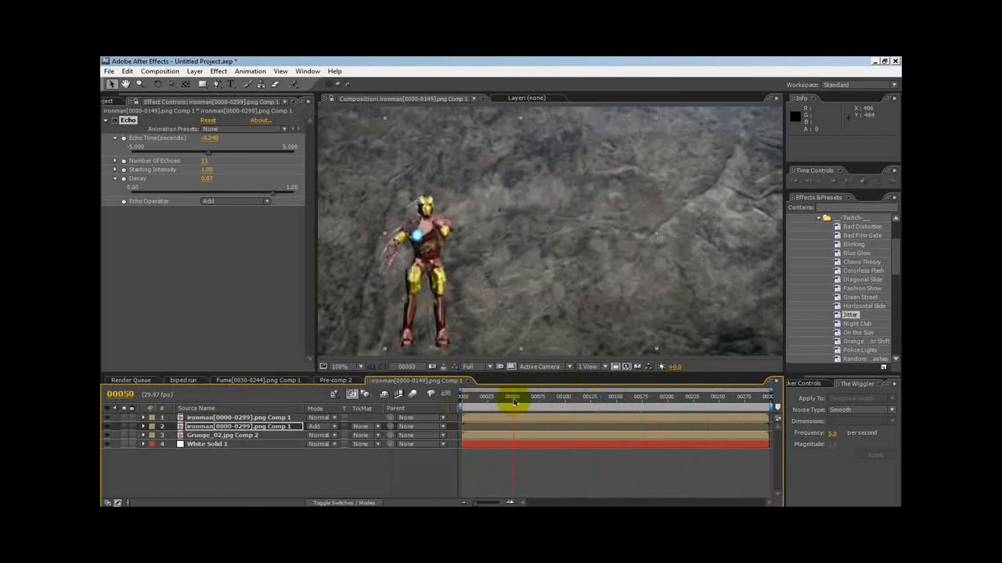
drag(513, 398, 563, 398)
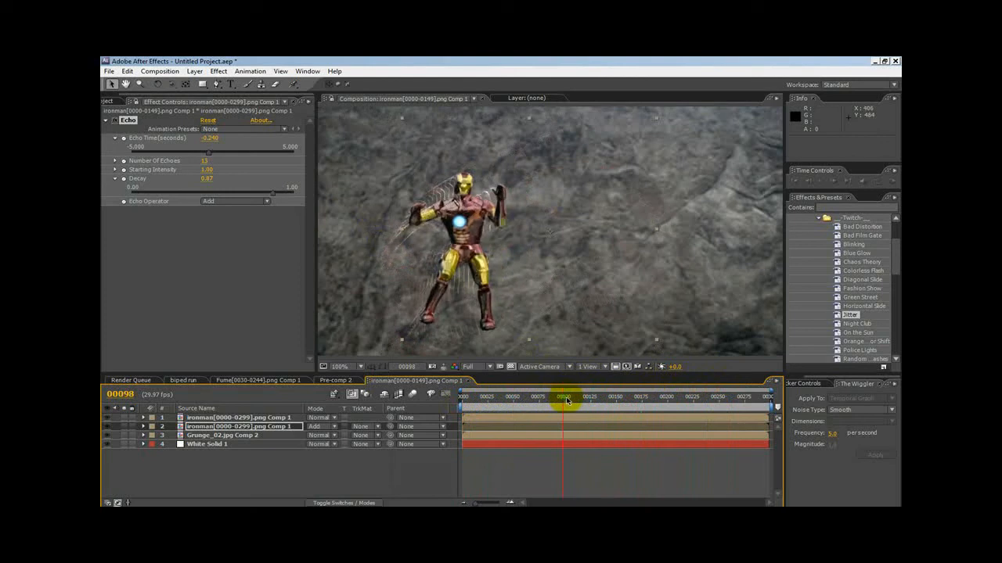
mouse_move(539, 327)
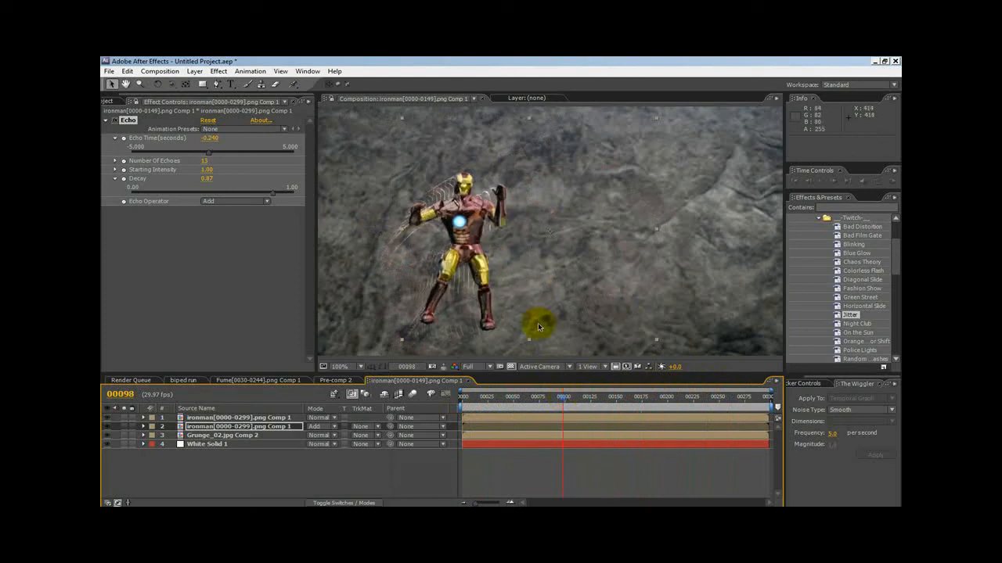
click(526, 407)
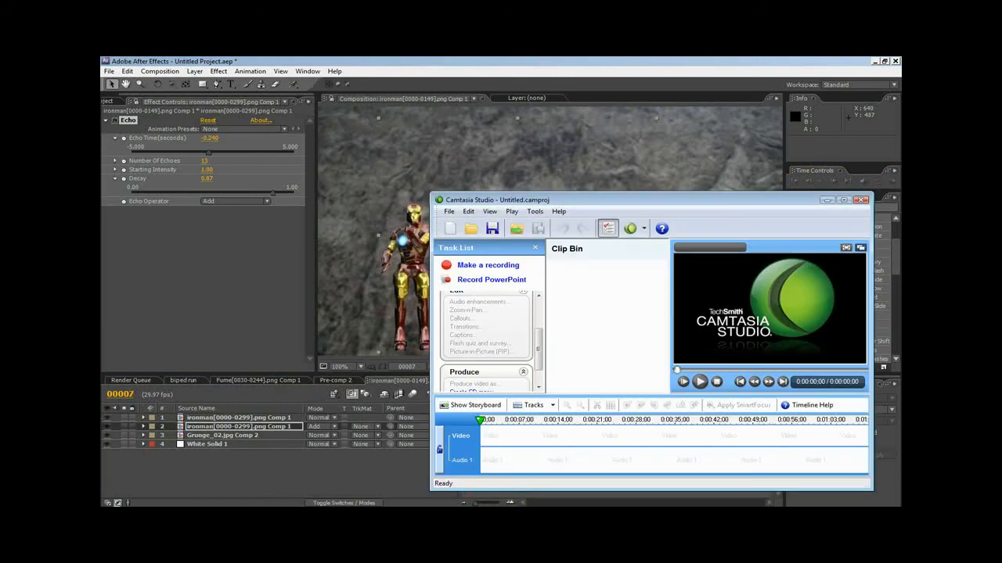
mouse_move(801, 421)
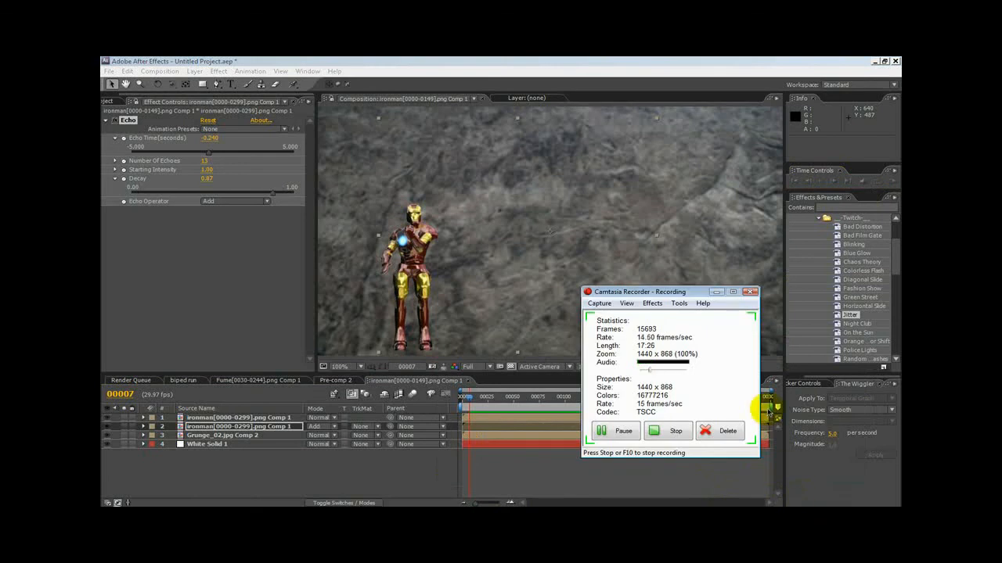
mouse_move(717, 293)
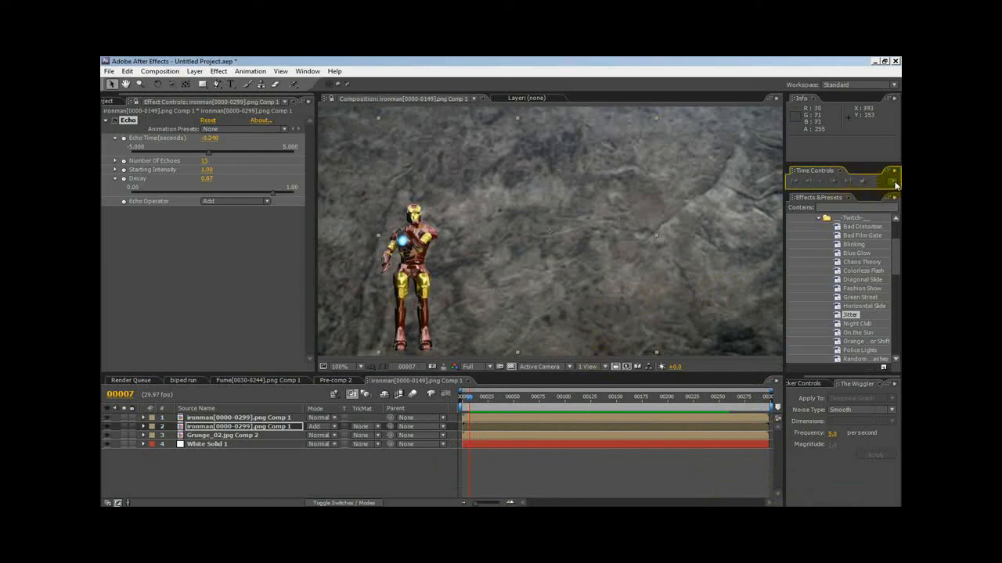
- Run a RAM preview of the Iron Man layer with Echo and Simple Choker applied
click(886, 181)
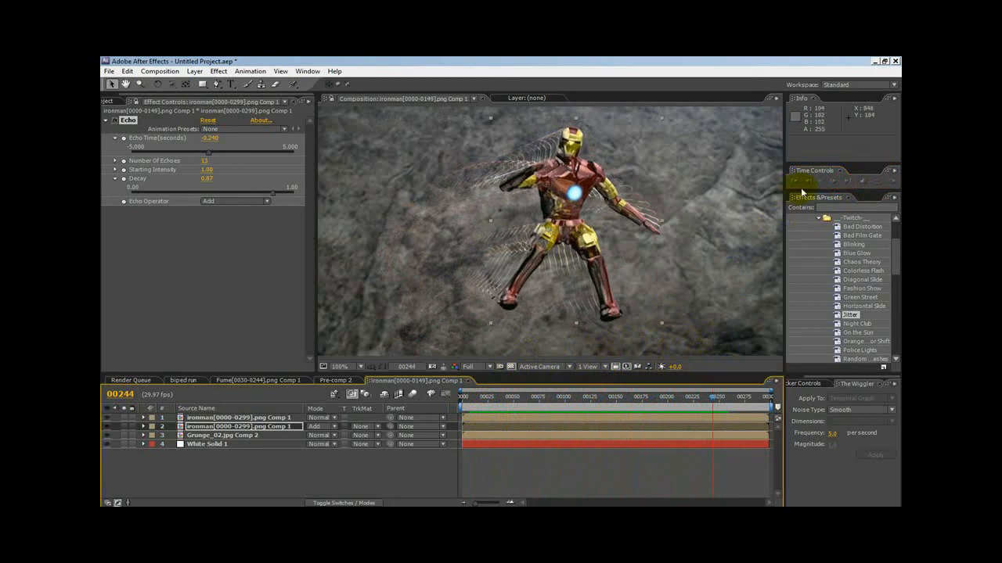
click(816, 181)
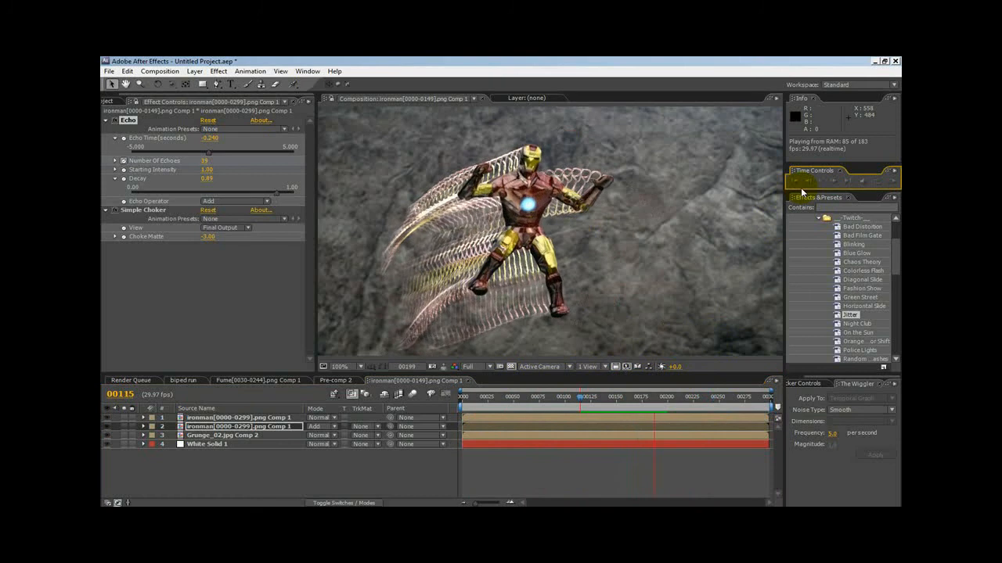